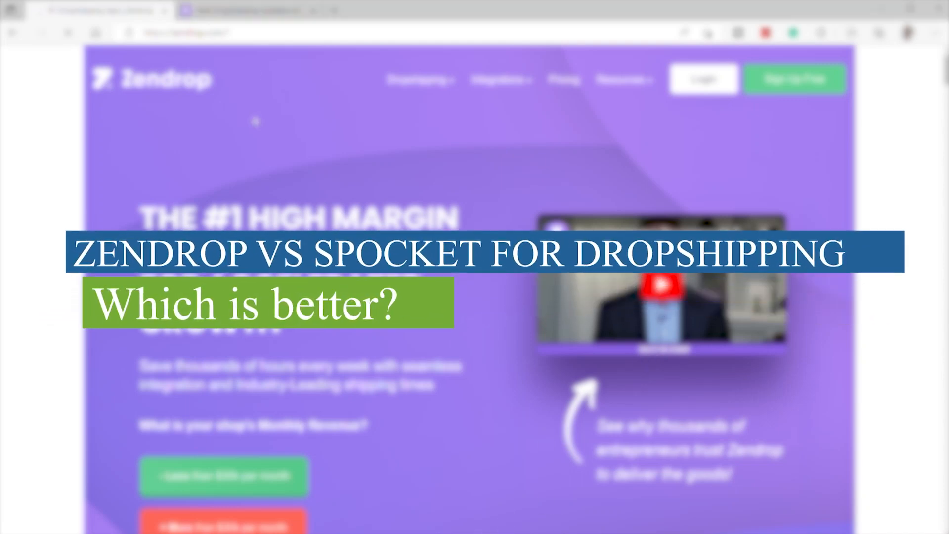
Step: Scroll down the Zendrop homepage through the nine-feature 'What's Included' grid
left_click(245, 11)
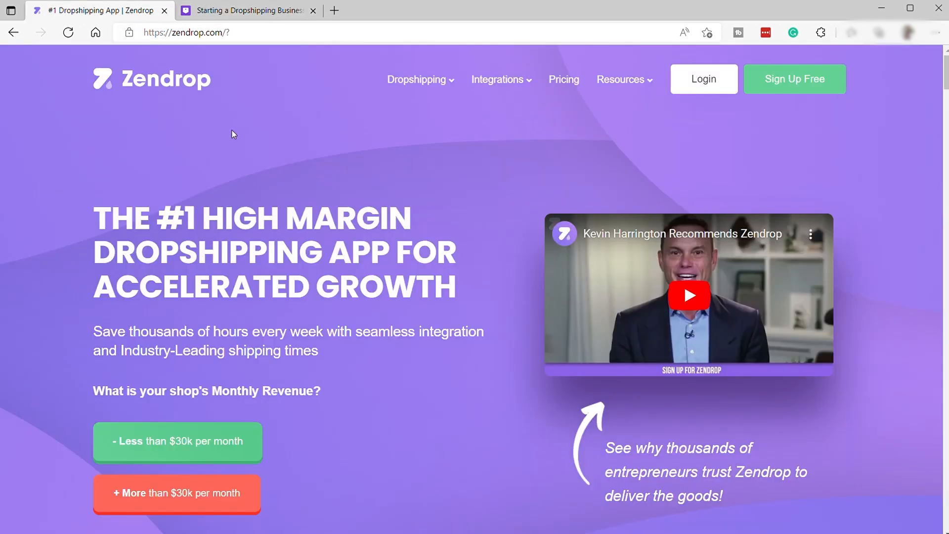
mouse_move(272, 130)
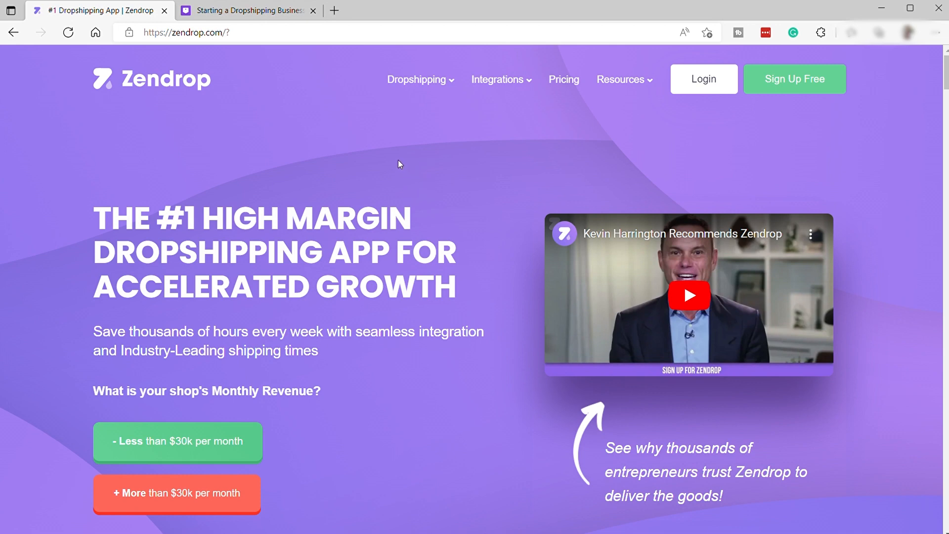
mouse_move(389, 154)
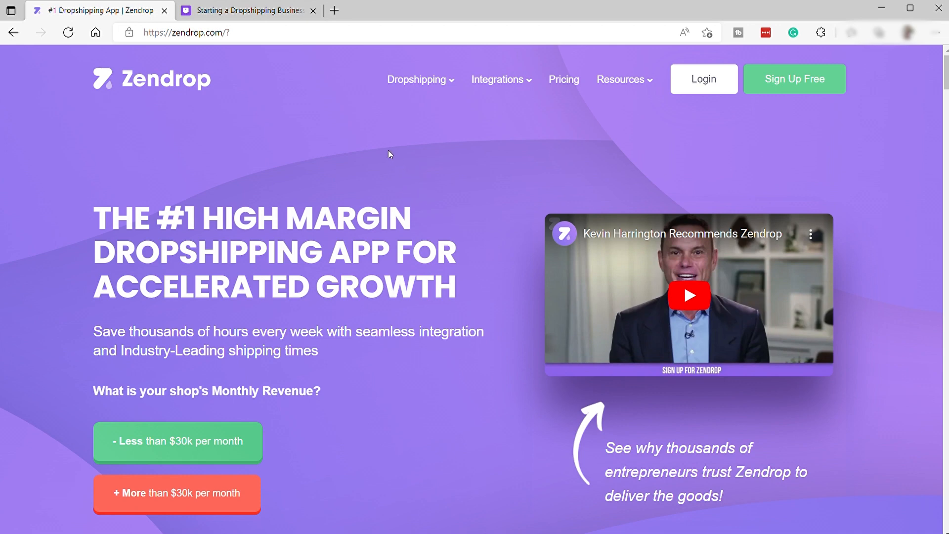
mouse_move(395, 139)
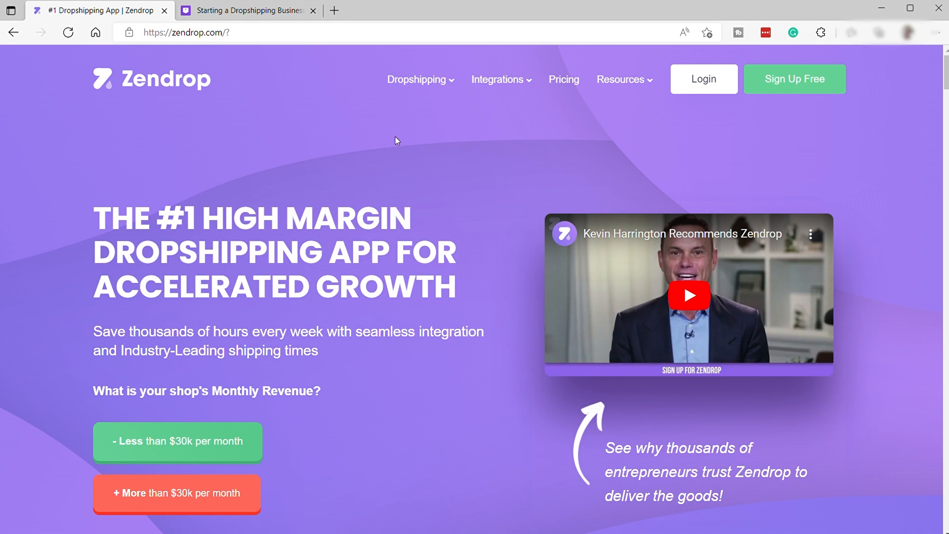
mouse_move(409, 110)
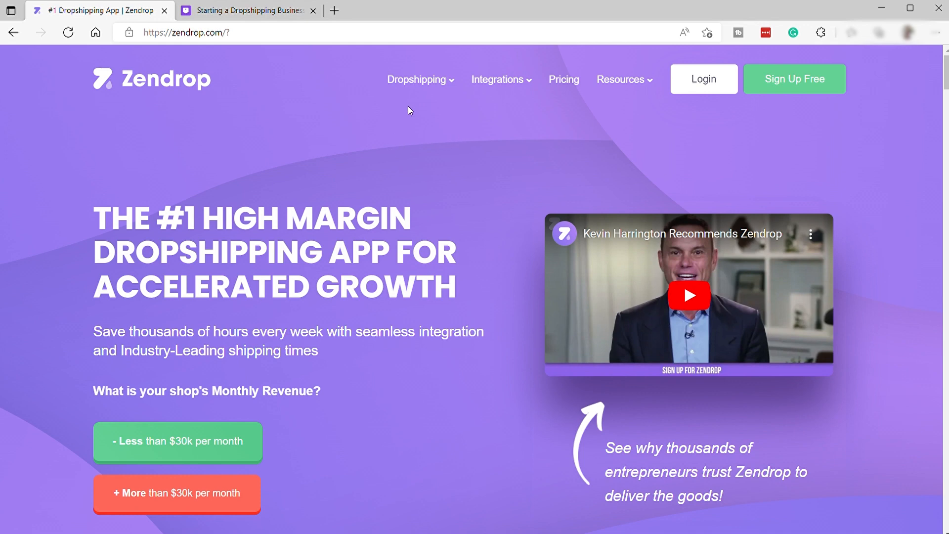
mouse_move(478, 69)
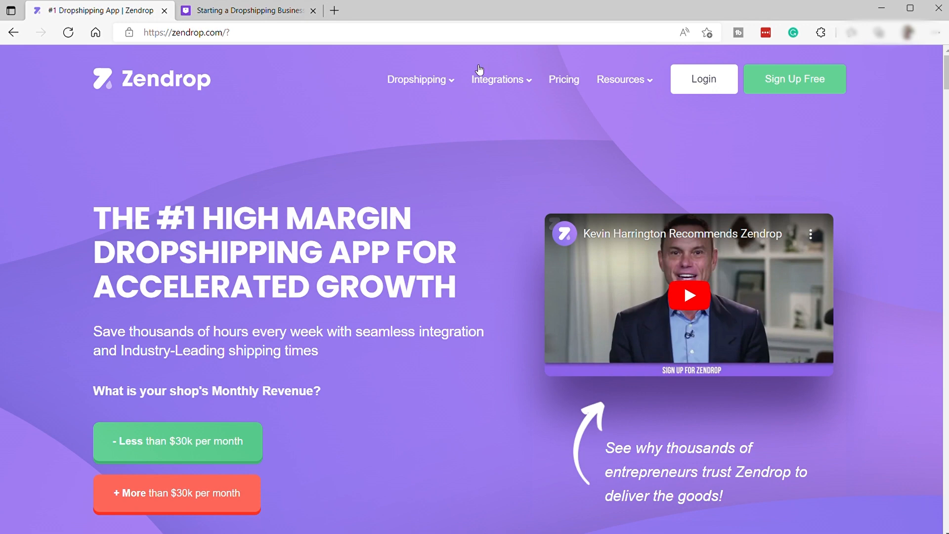
left_click(497, 79)
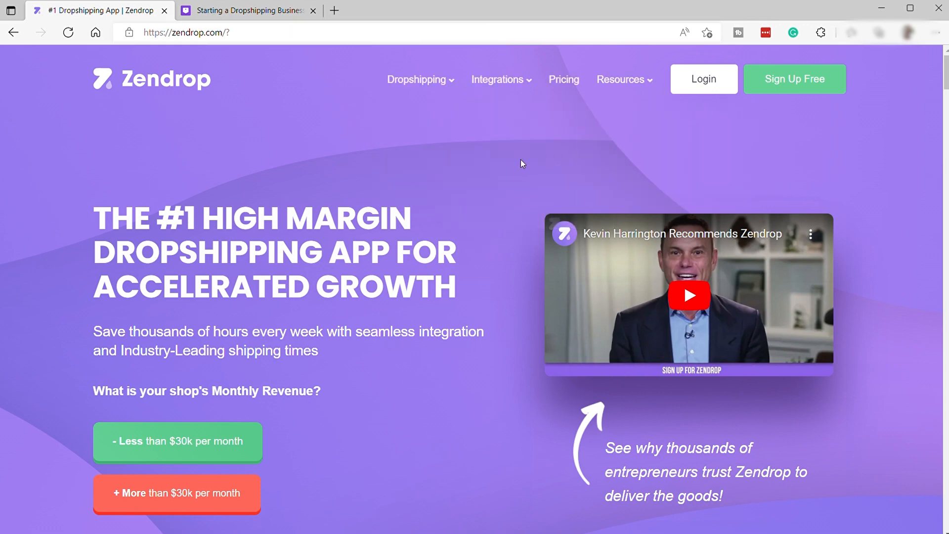
mouse_move(567, 176)
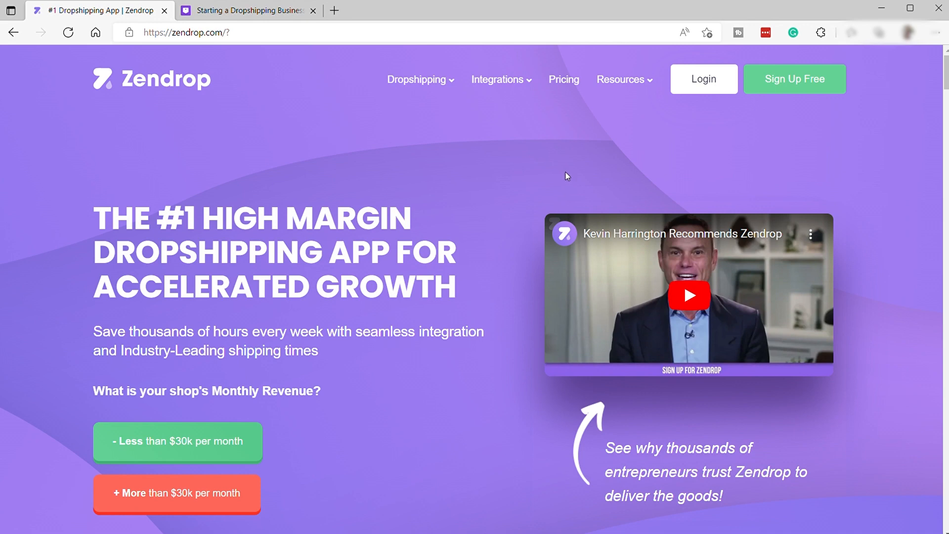
mouse_move(572, 173)
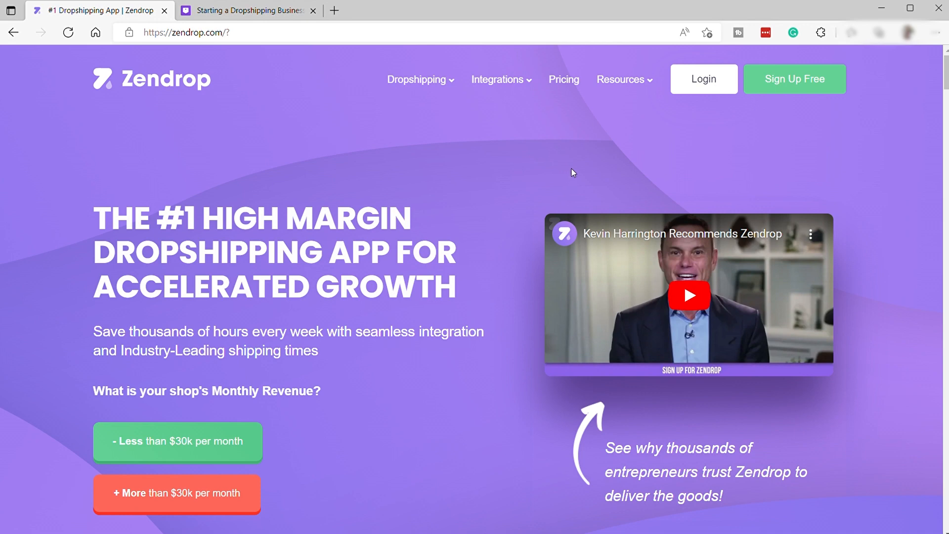
left_click(498, 80)
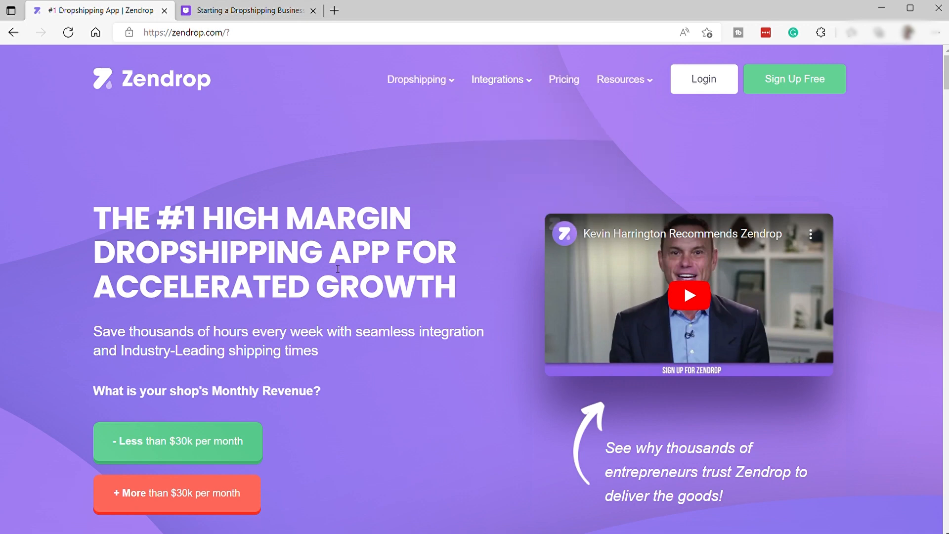
scroll("down", 3)
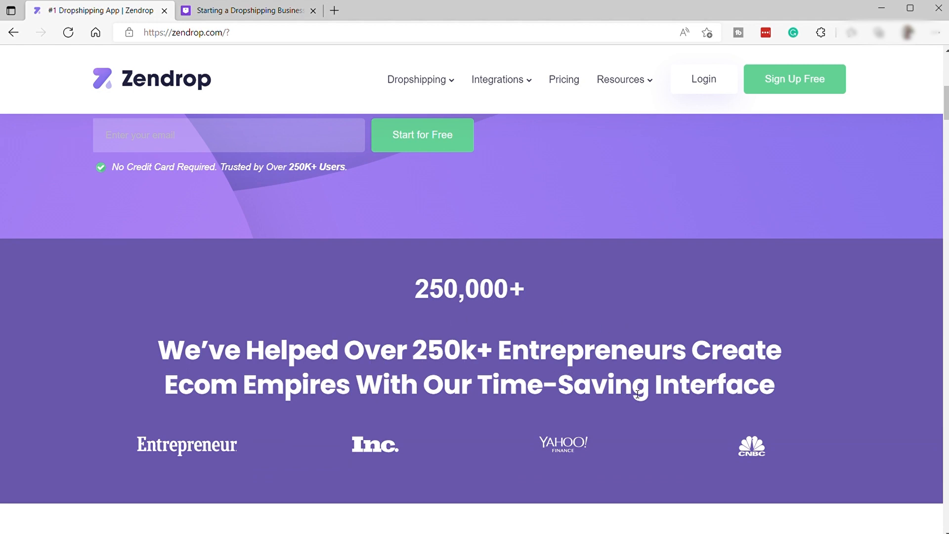
scroll("down", 3)
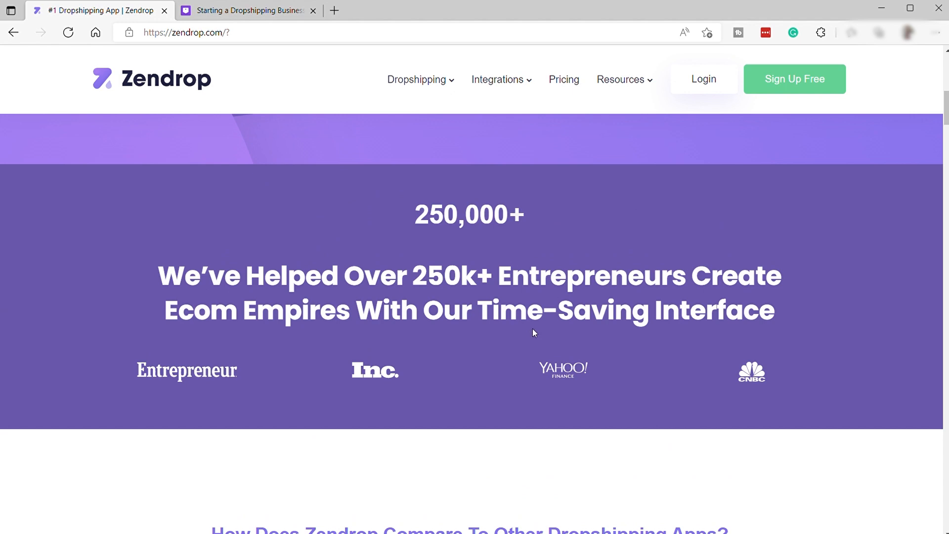
scroll("down", 3)
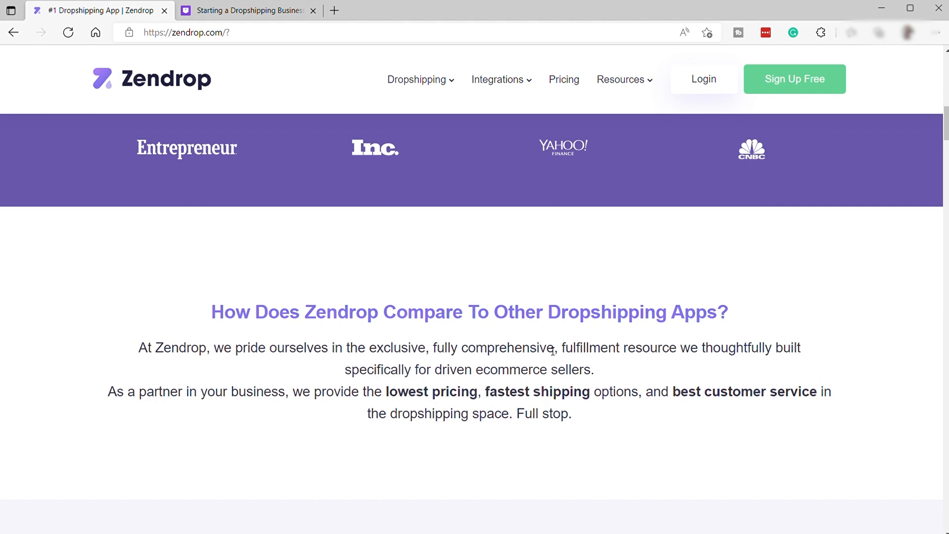
scroll("down", 3)
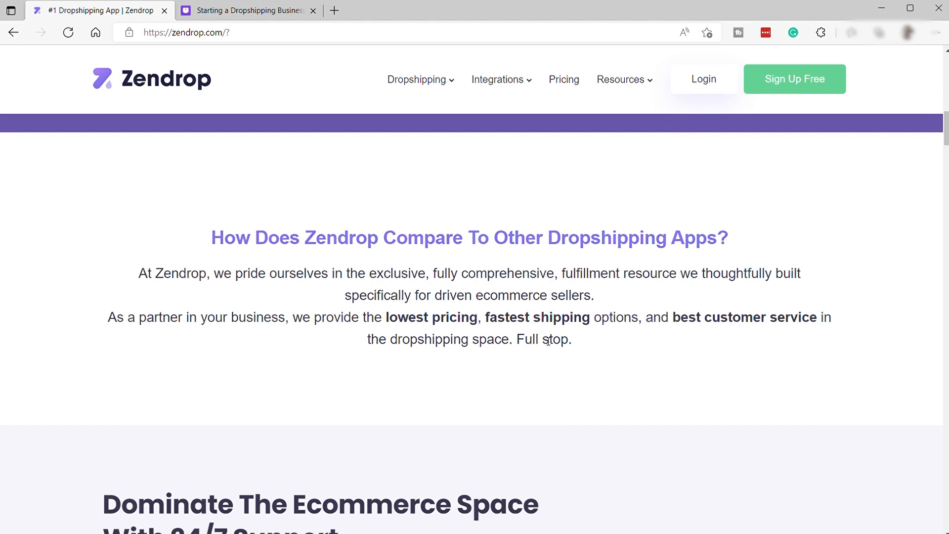
scroll("down", 3)
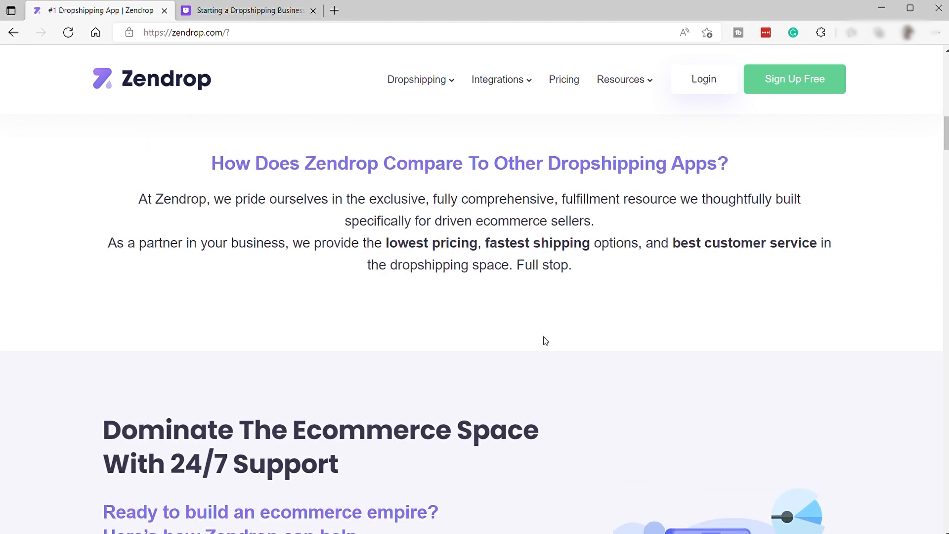
Step: Keep scrolling to the '5-Star Experiences From Our Users' testimonial cards
scroll("down", 3)
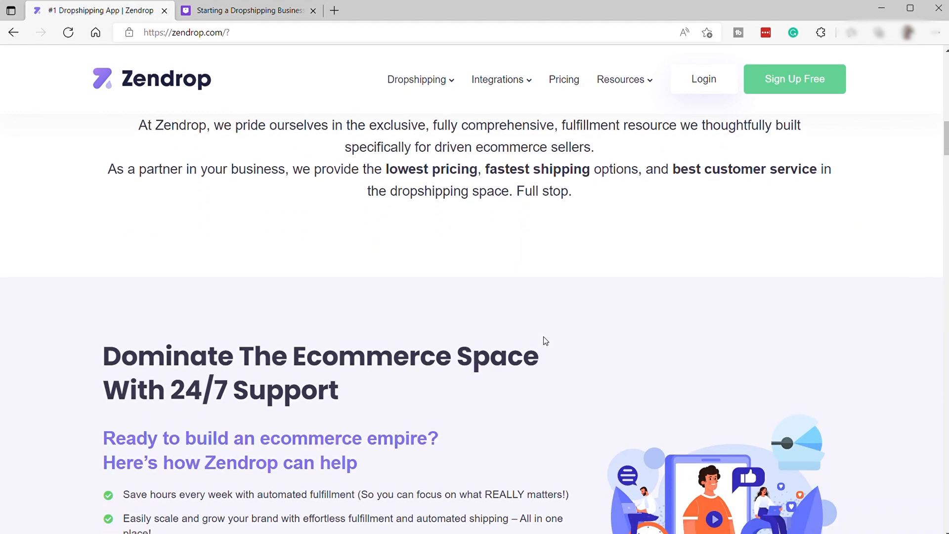
scroll("down", 3)
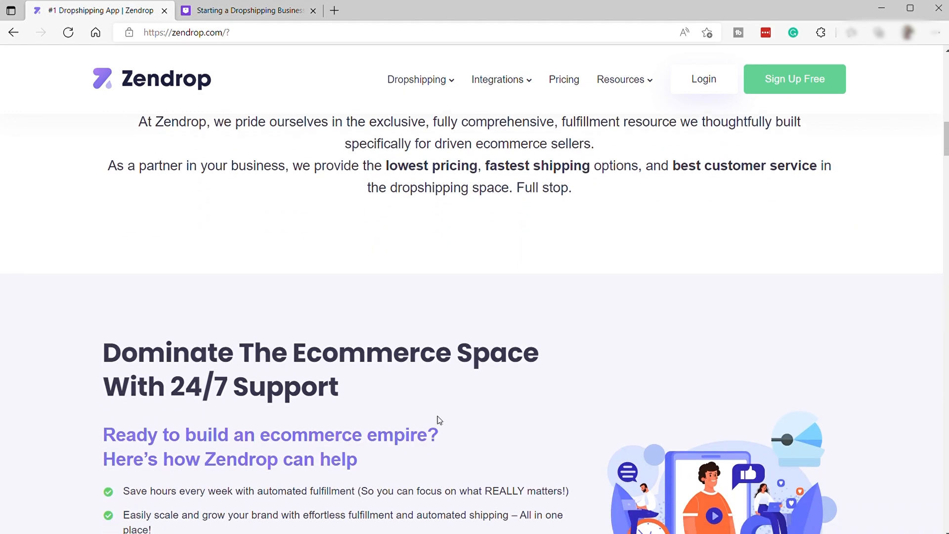
scroll("down", 3)
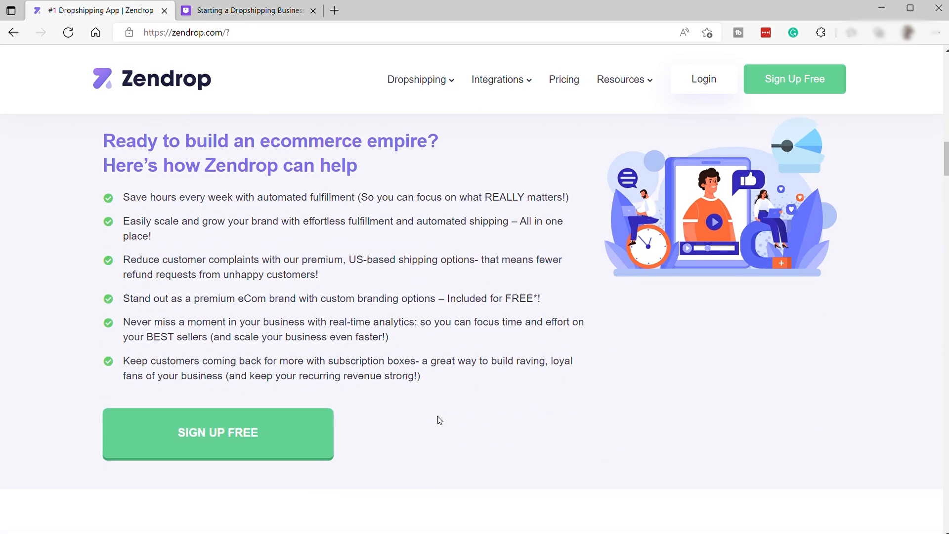
scroll("down", 3)
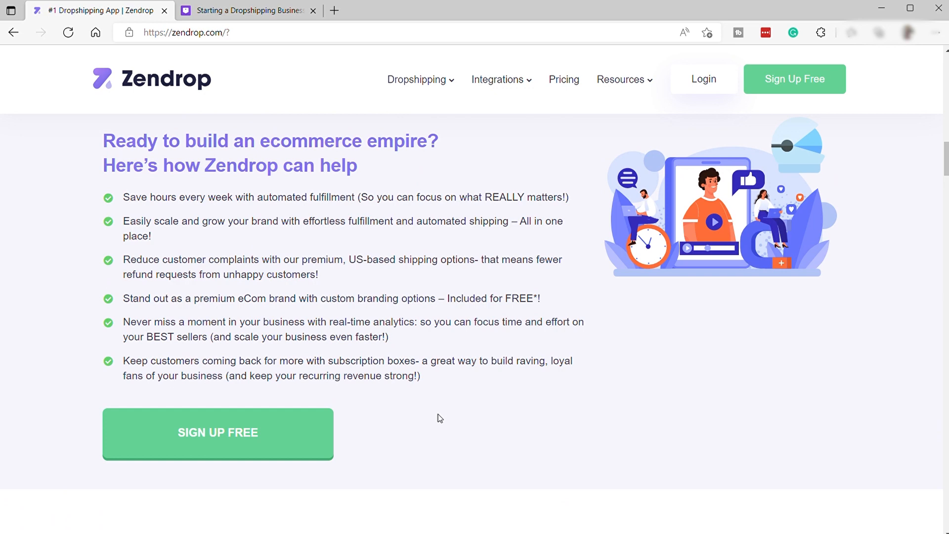
scroll("down", 3)
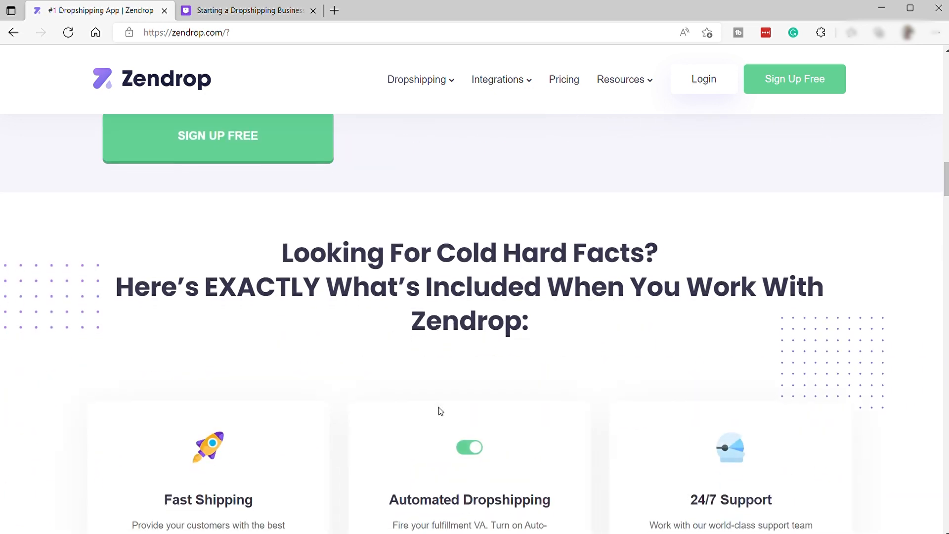
scroll("down", 3)
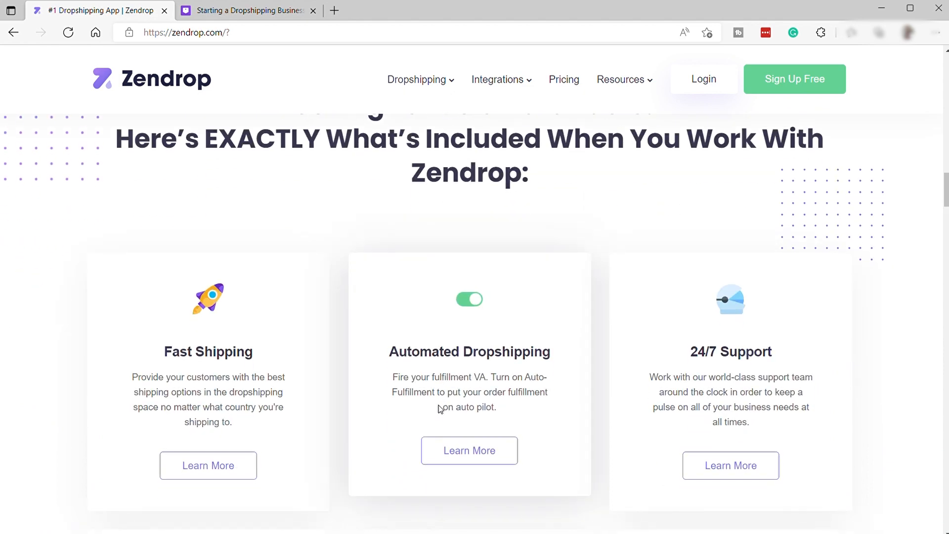
scroll("down", 3)
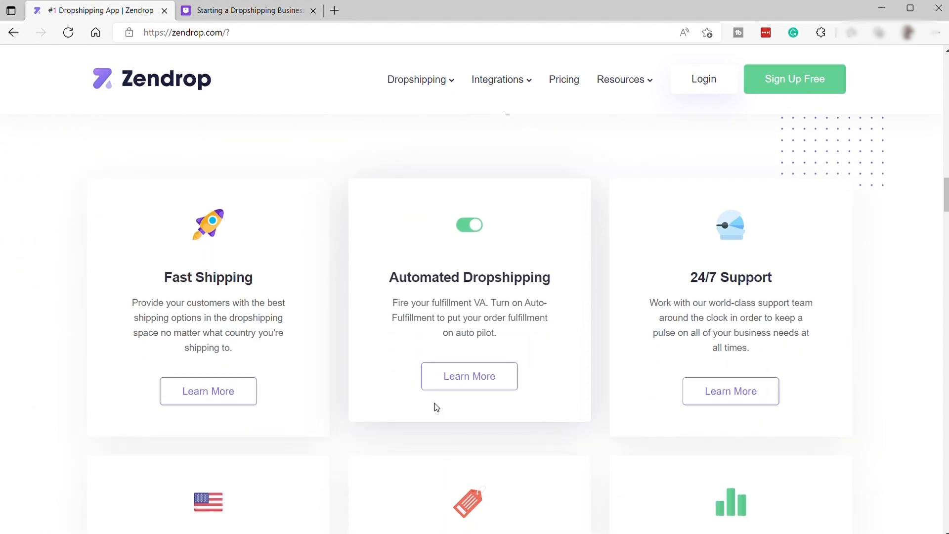
mouse_move(453, 392)
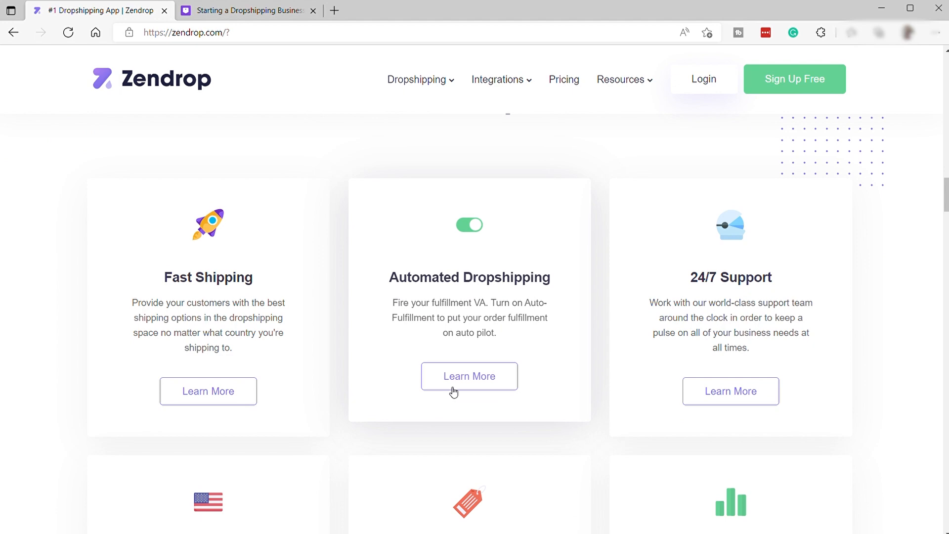
scroll("down", 3)
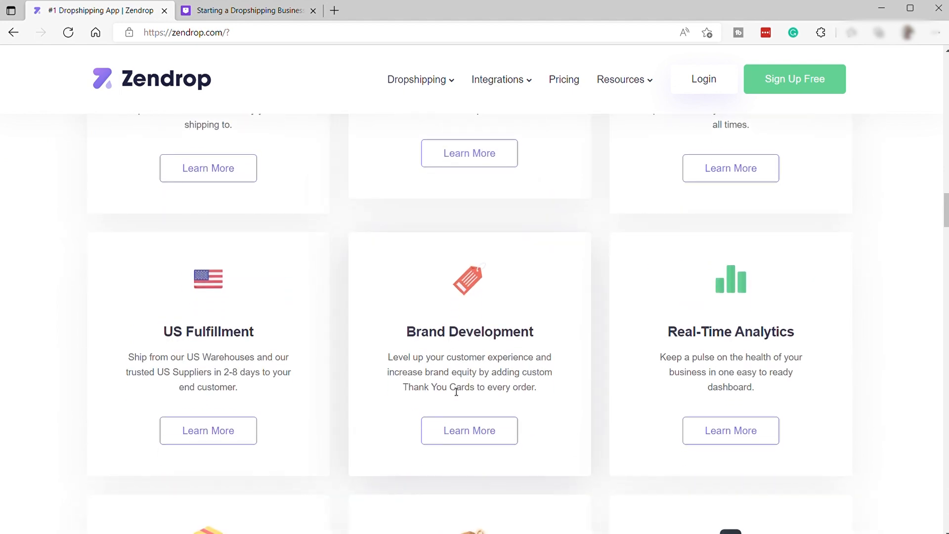
scroll("down", 3)
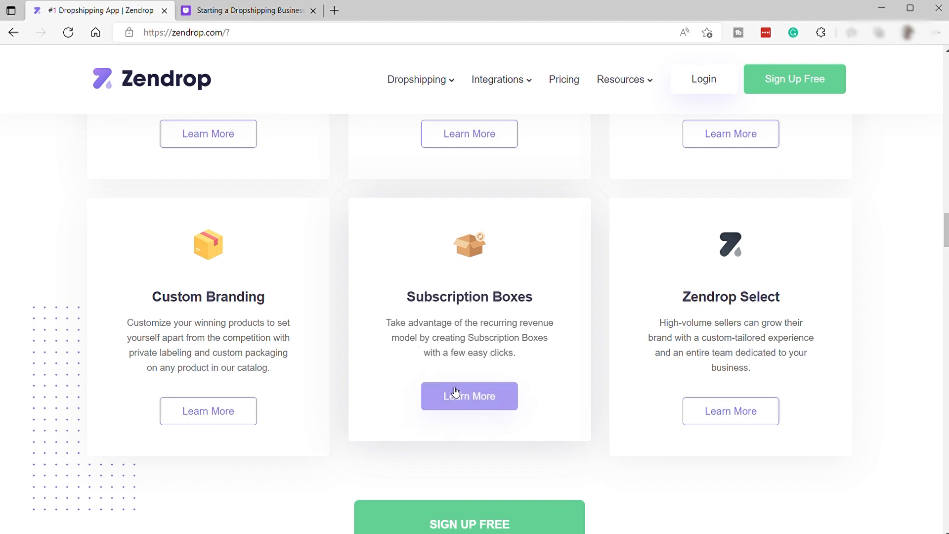
scroll("down", 3)
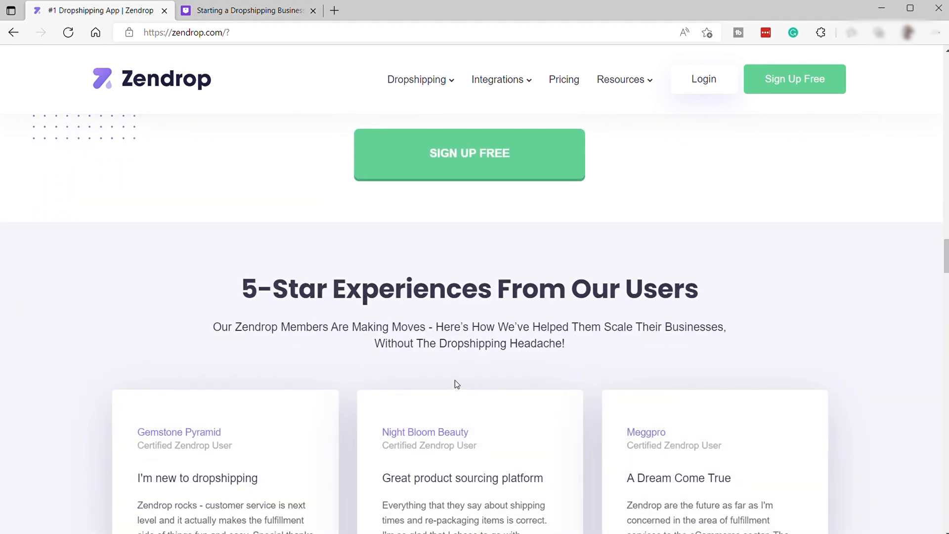
scroll("down", 3)
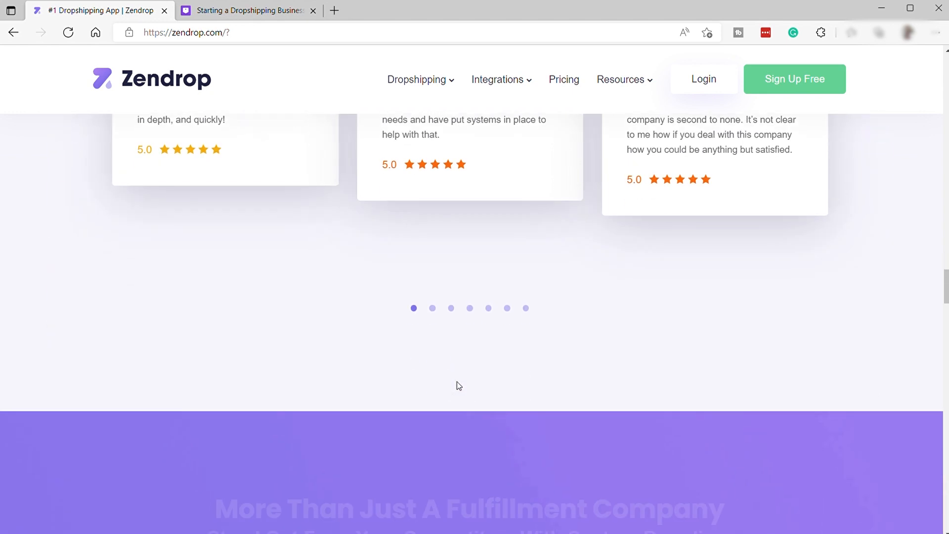
Step: Scroll past 'Find Dropshipping Products' and 'Save Hours Every Week' to 'Cut Complaints In Half With Fast Shipping'
scroll("down", 3)
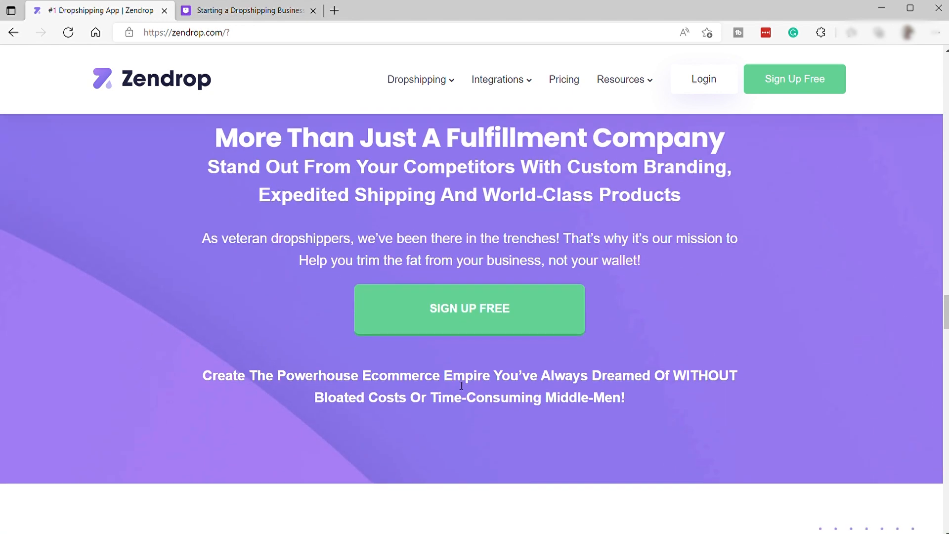
scroll("down", 3)
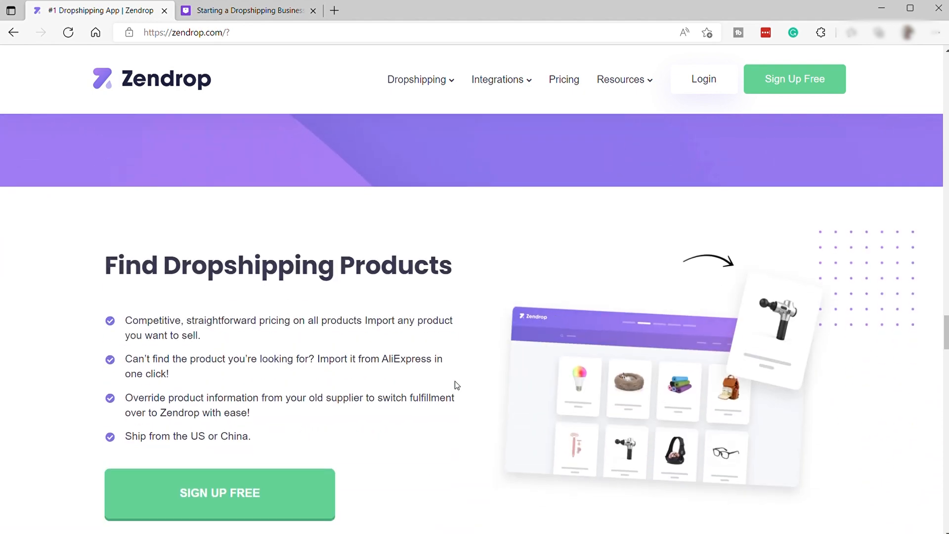
mouse_move(451, 375)
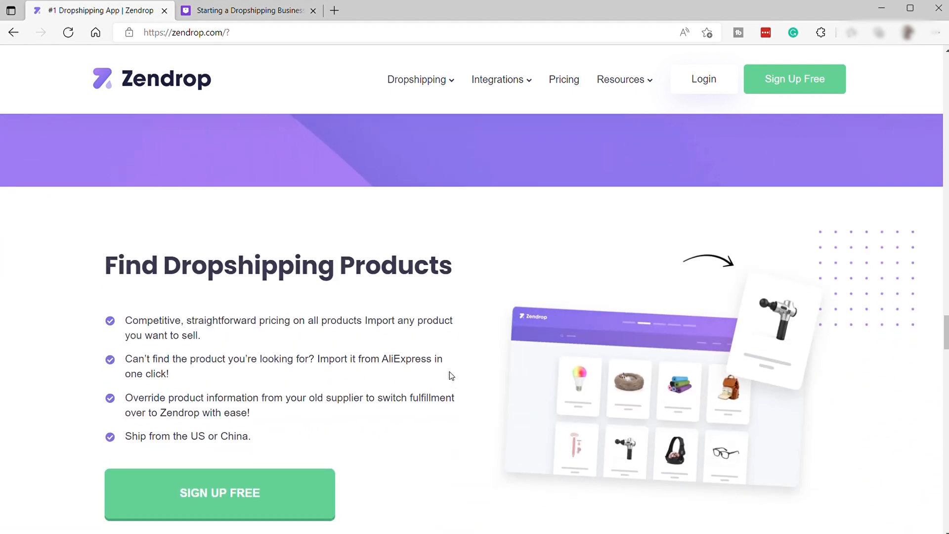
scroll("down", 3)
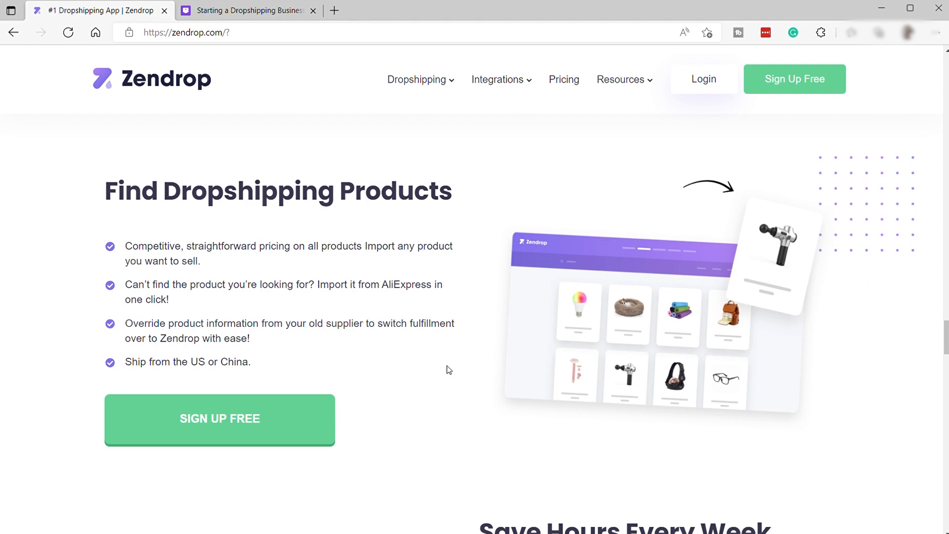
mouse_move(450, 366)
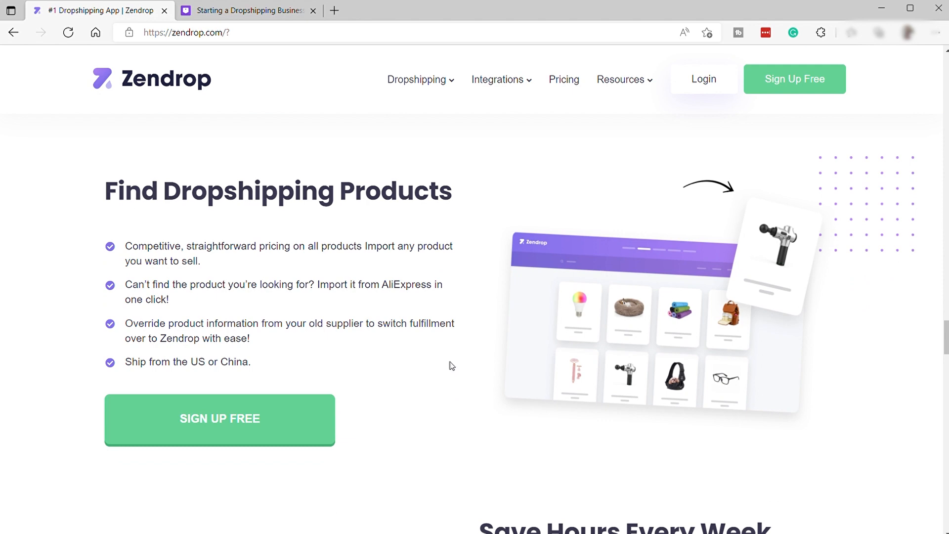
scroll("down", 3)
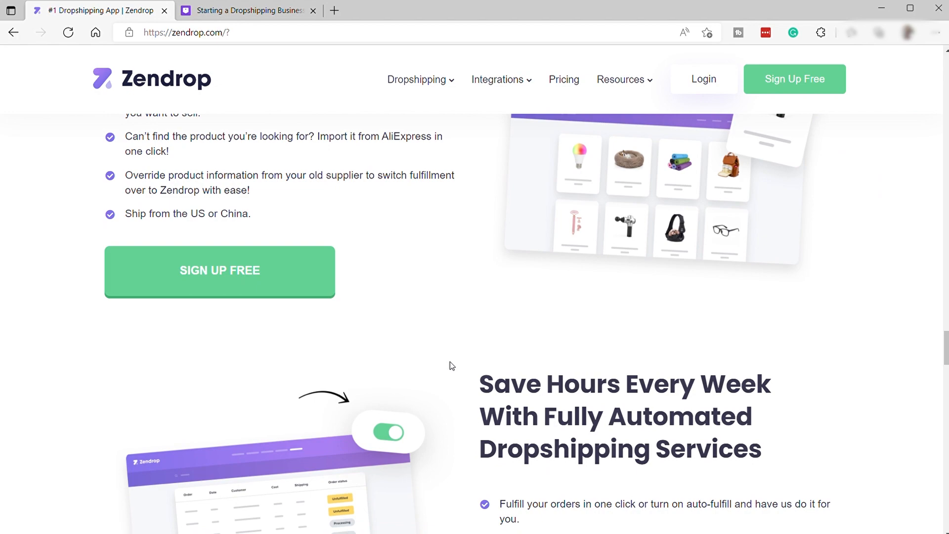
scroll("down", 3)
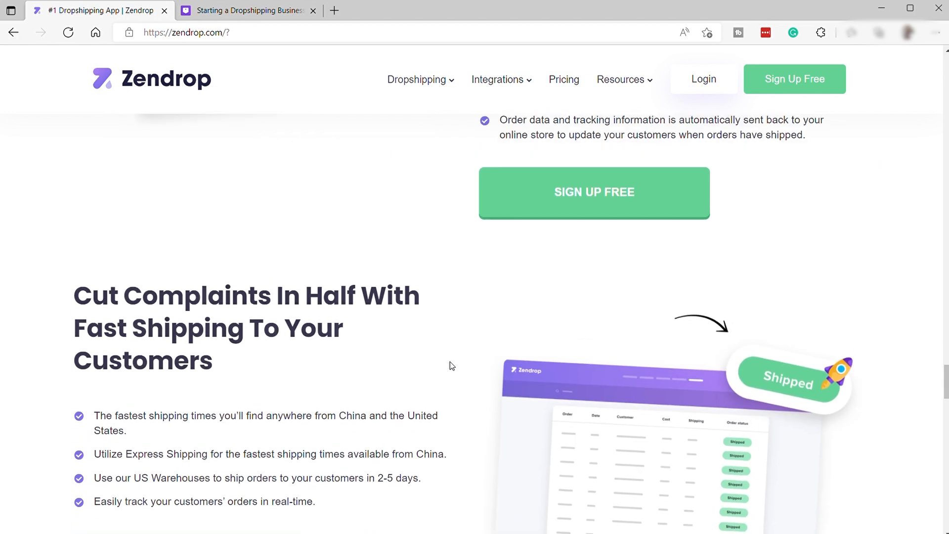
scroll("down", 3)
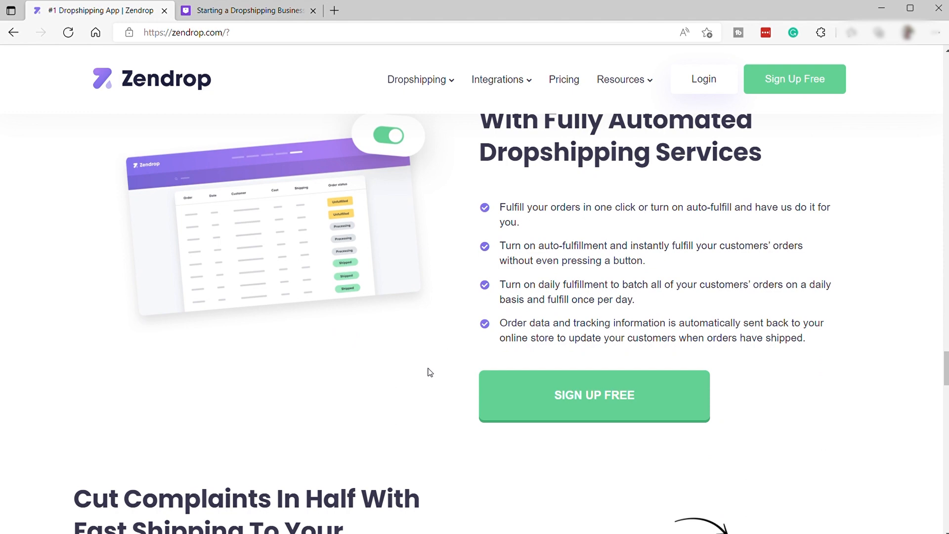
scroll("down", 3)
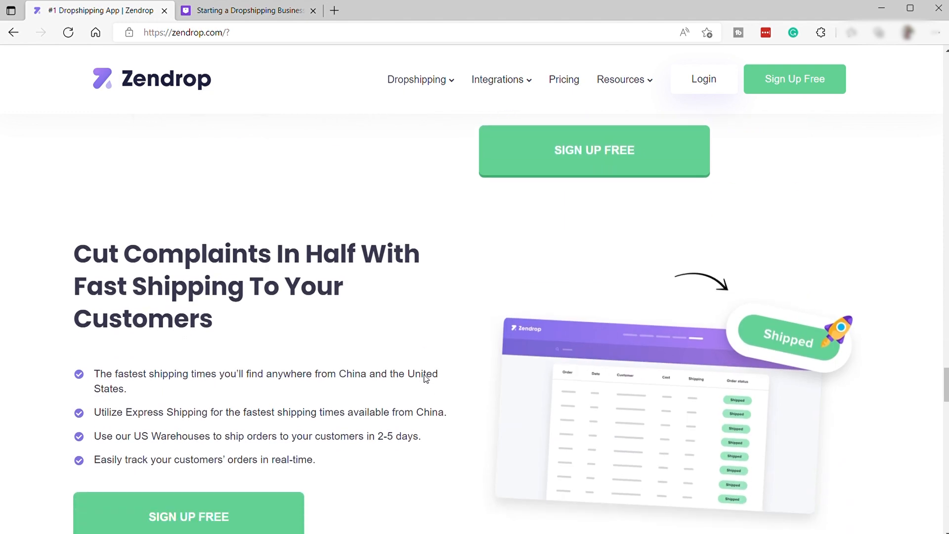
scroll("down", 3)
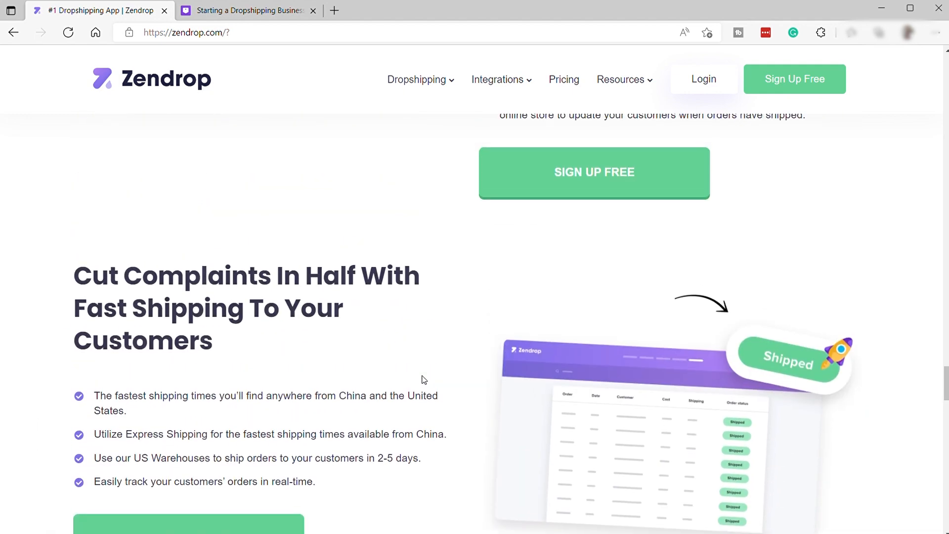
mouse_move(418, 388)
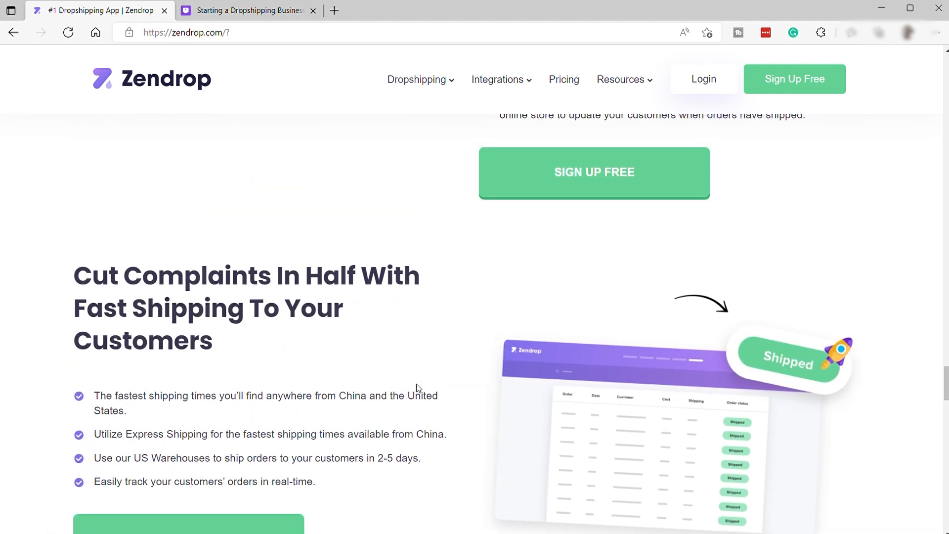
mouse_move(393, 370)
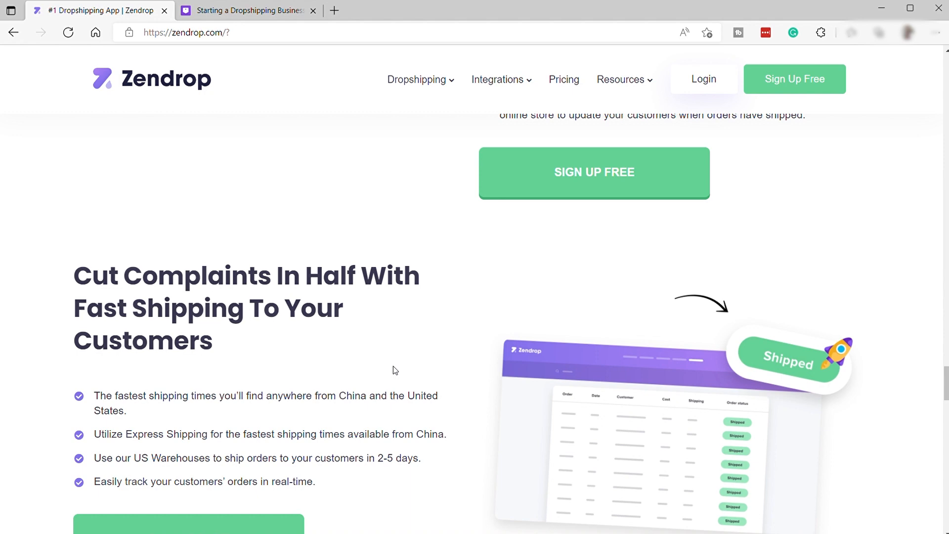
Step: Scroll to Zendrop's Free ($0), Pro ($49) and Plus ($79) pricing cards
scroll("down", 3)
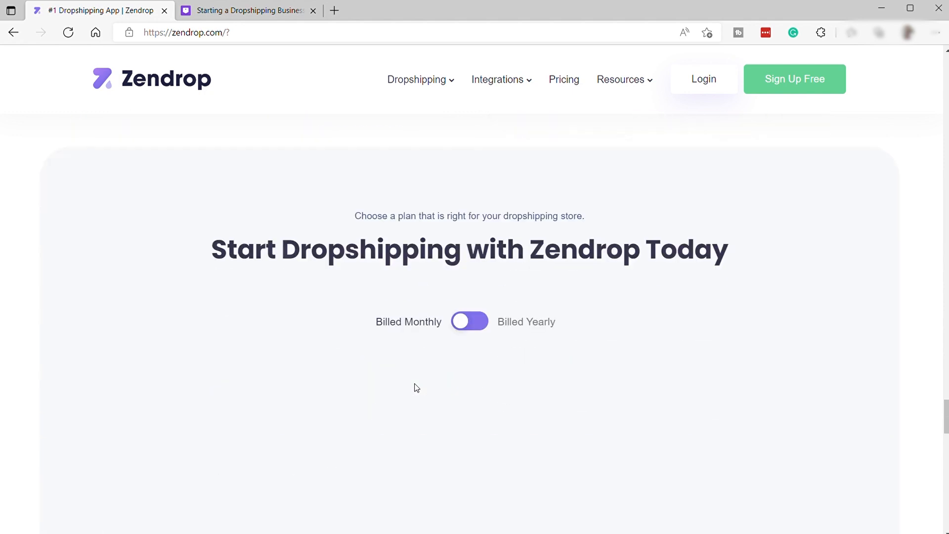
scroll("down", 3)
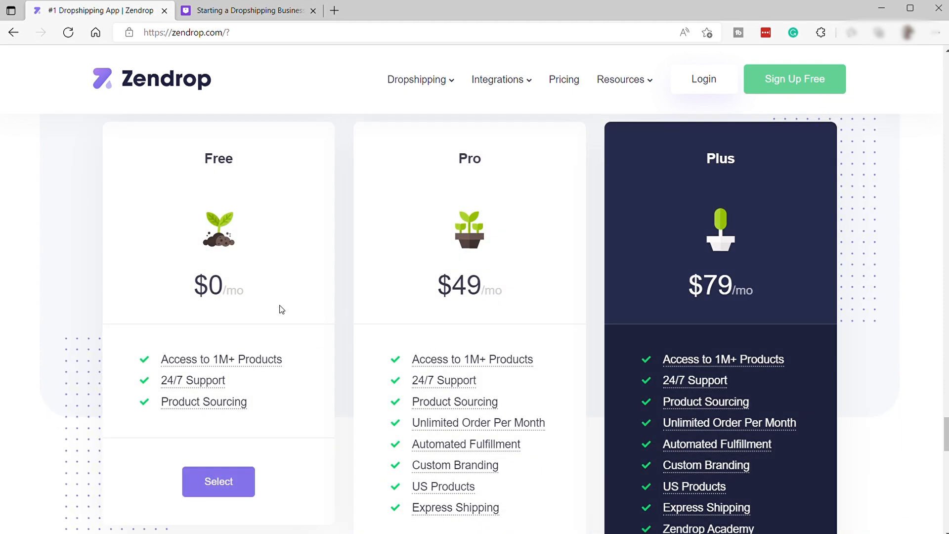
mouse_move(193, 380)
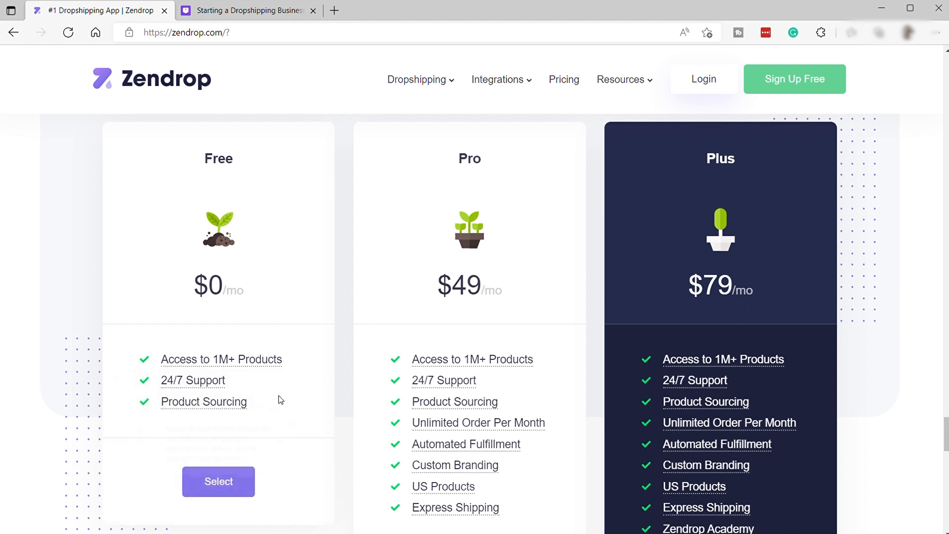
mouse_move(323, 405)
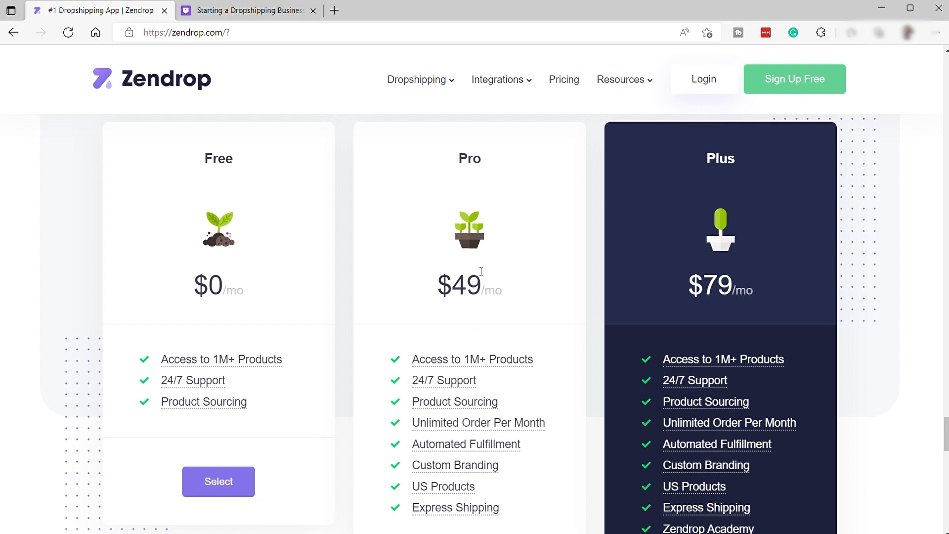
mouse_move(459, 260)
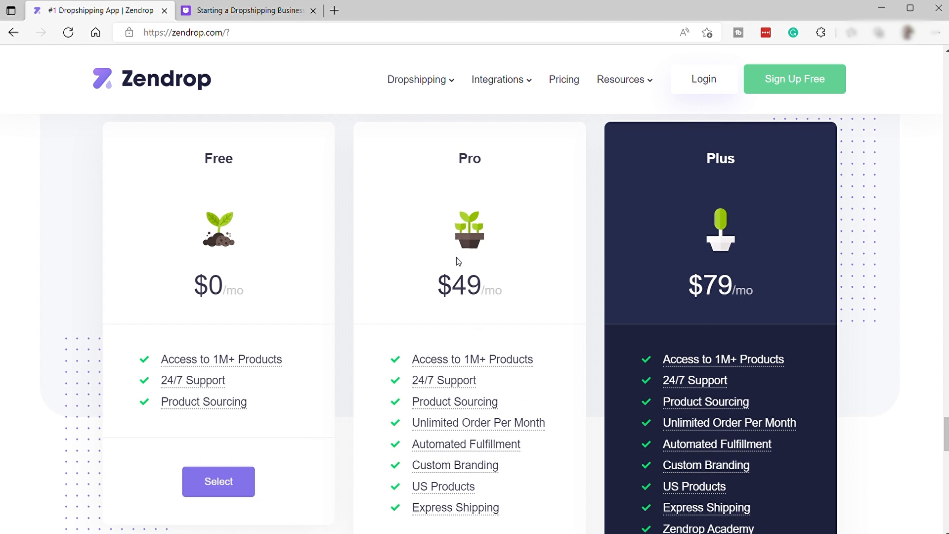
mouse_move(688, 231)
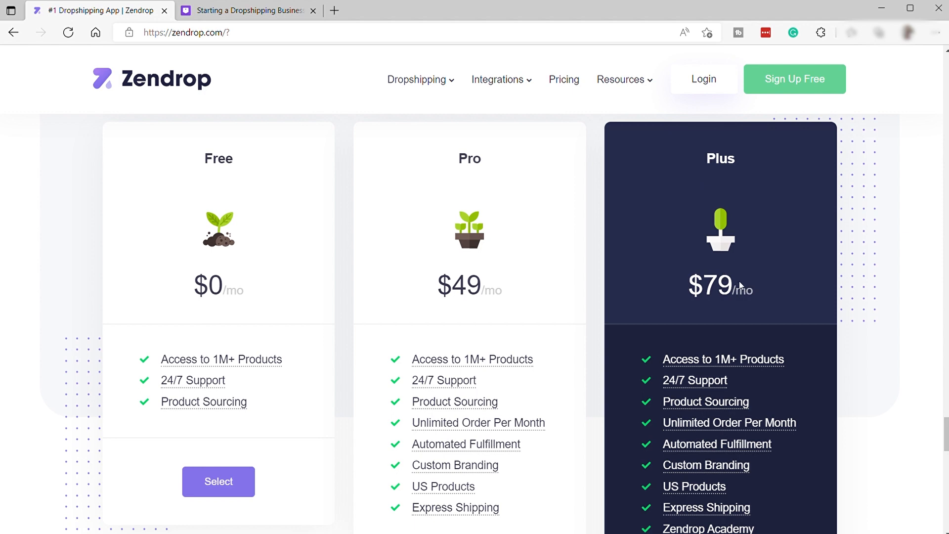
scroll("down", 3)
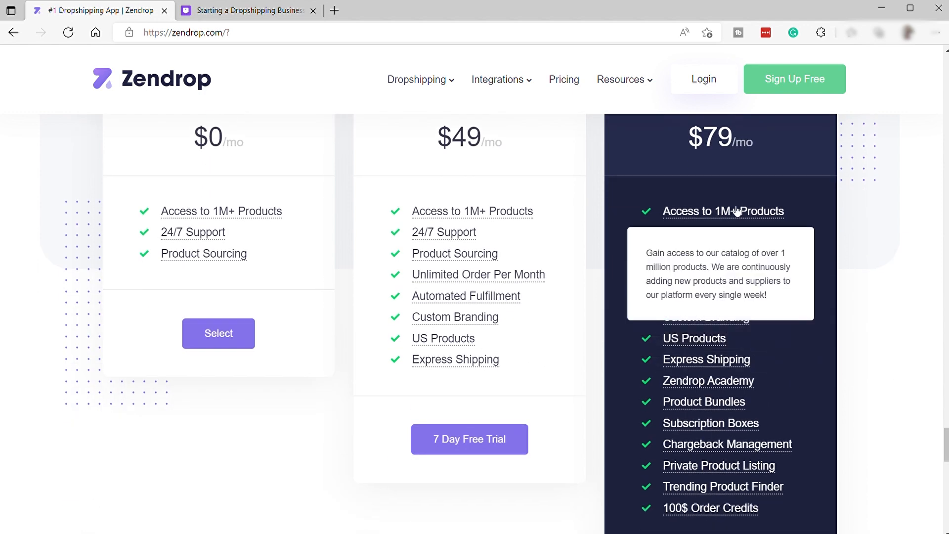
scroll("down", 3)
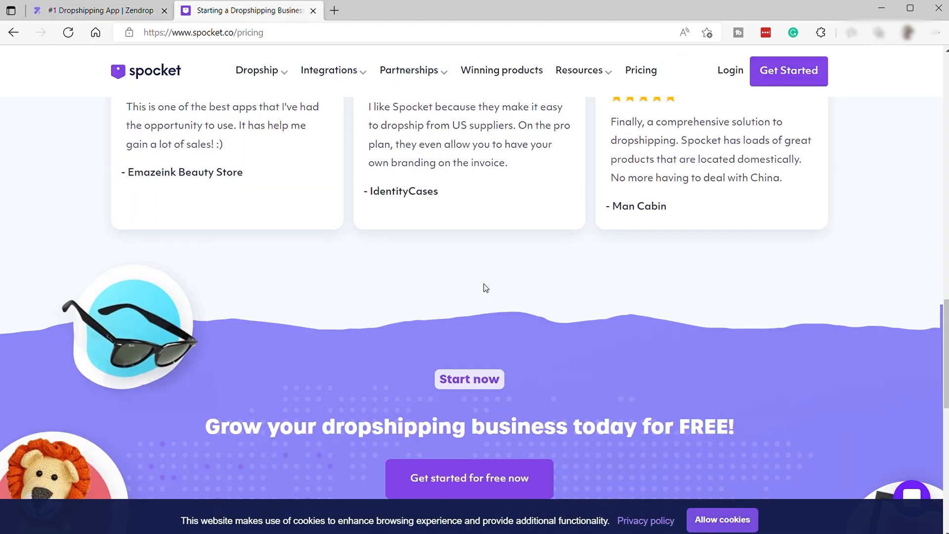
scroll("up", 3)
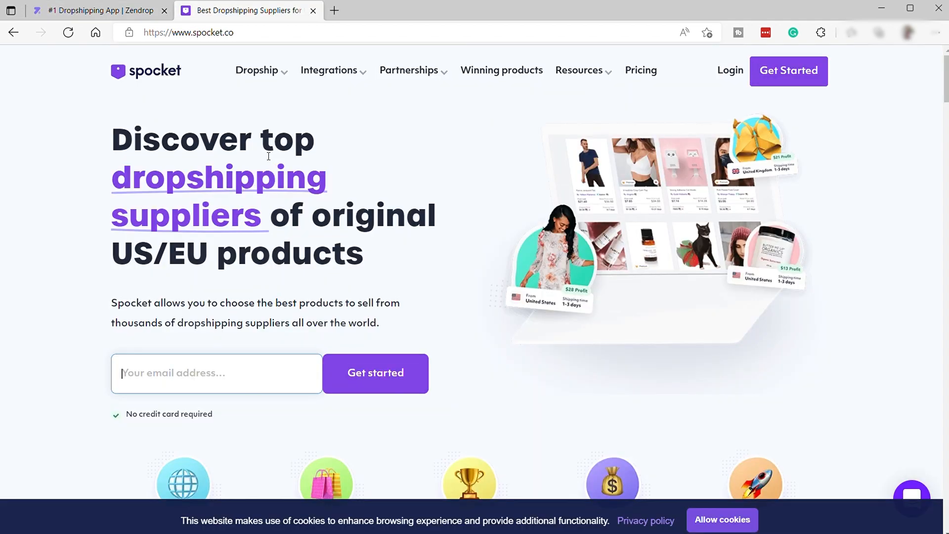
mouse_move(363, 116)
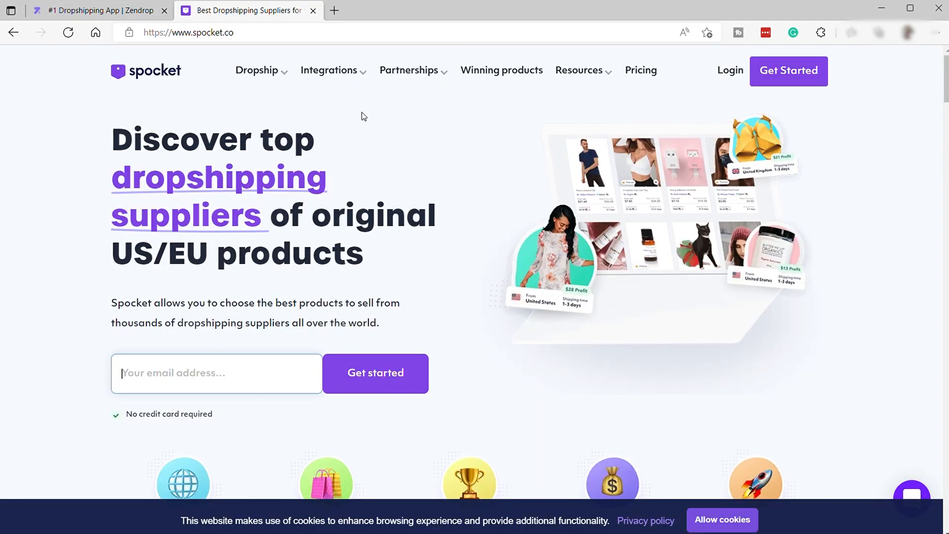
mouse_move(351, 116)
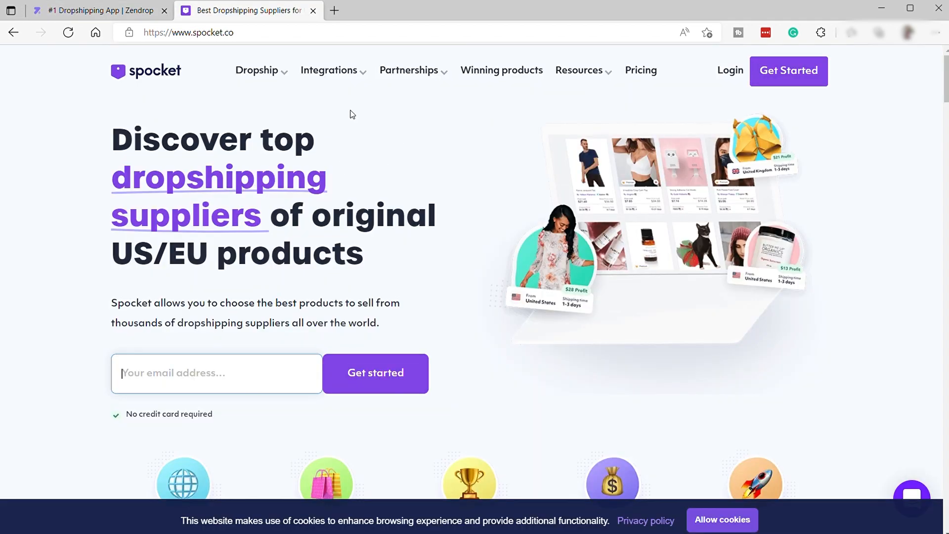
mouse_move(308, 121)
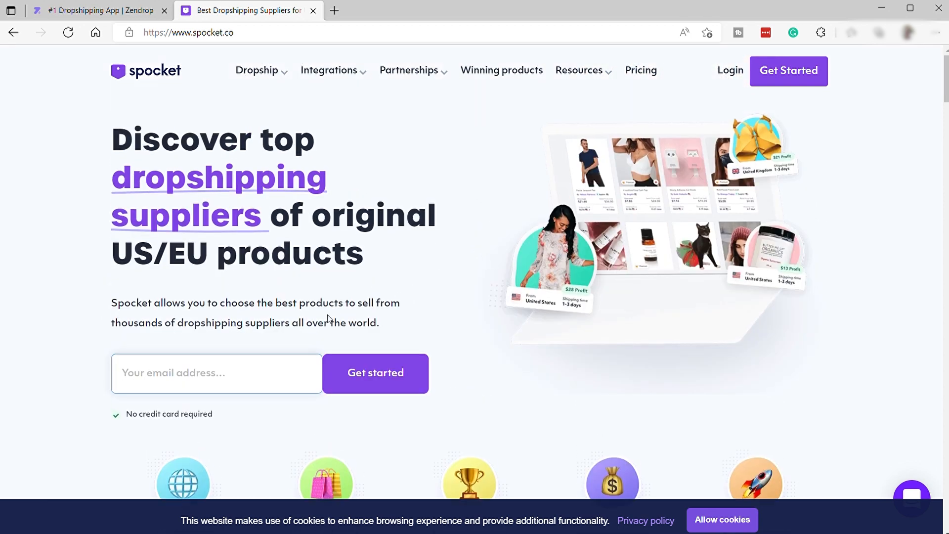
mouse_move(316, 357)
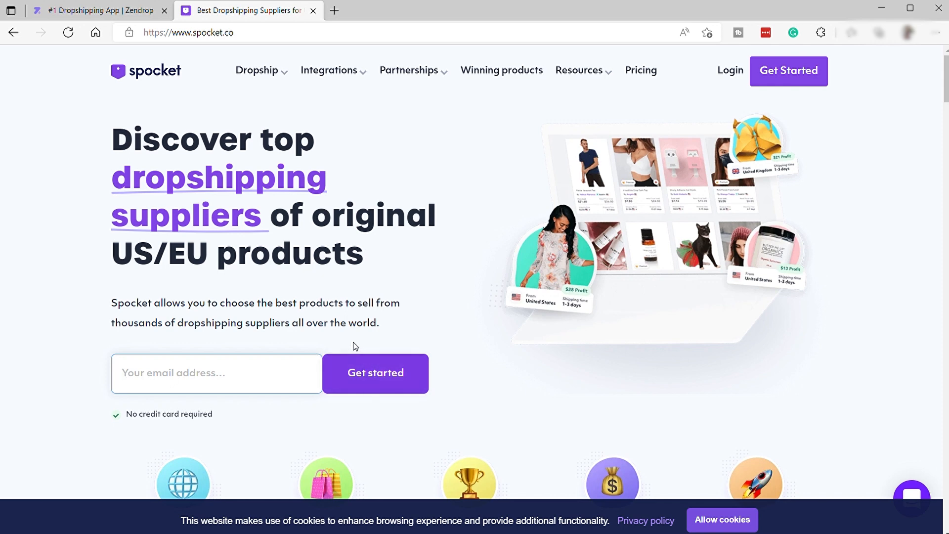
left_click(216, 373)
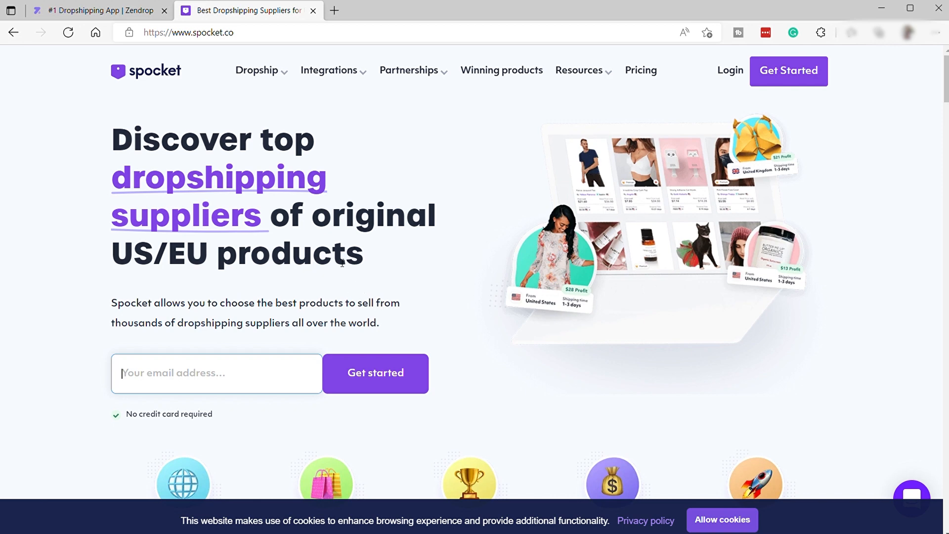
mouse_move(453, 282)
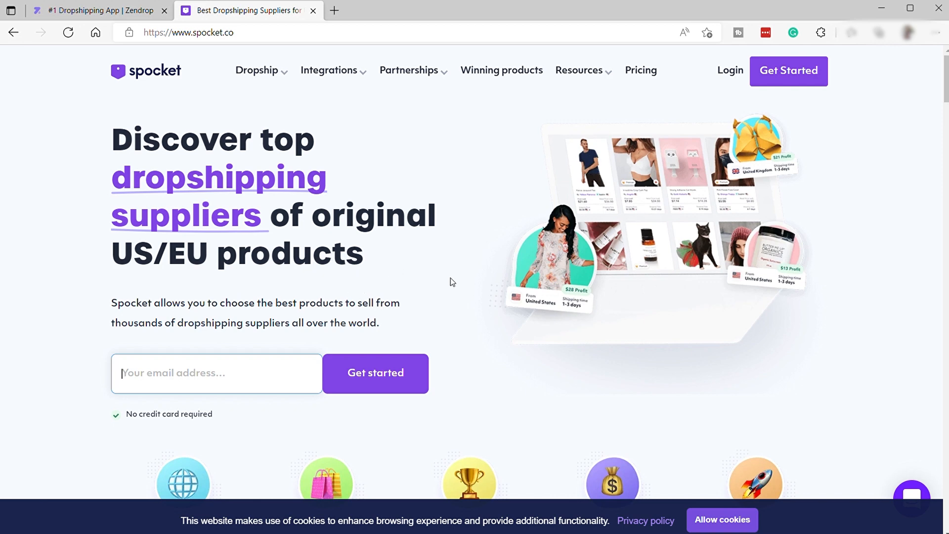
scroll("down", 3)
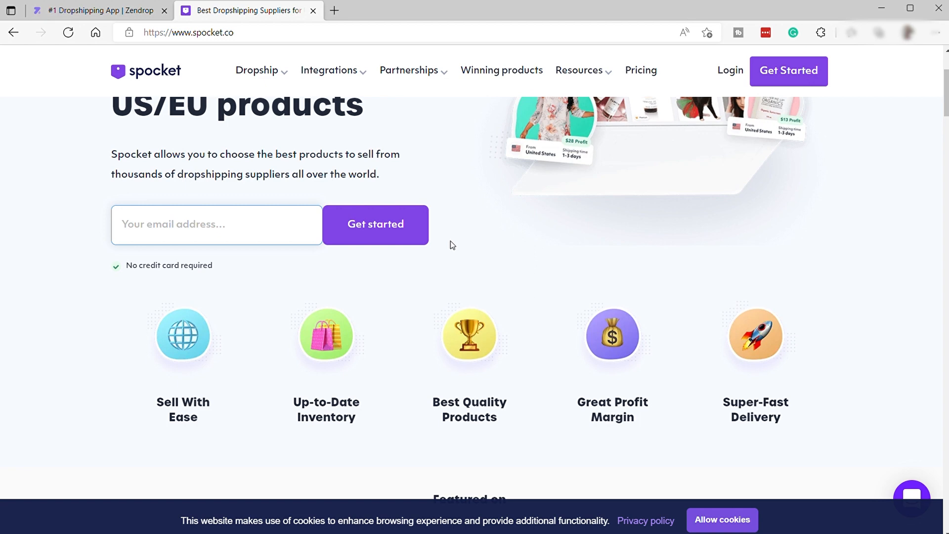
left_click(216, 225)
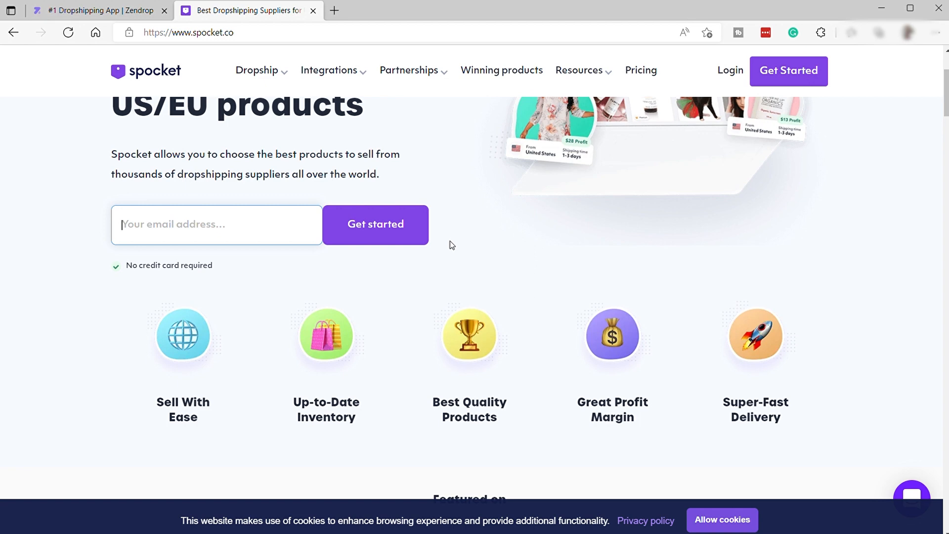
mouse_move(448, 242)
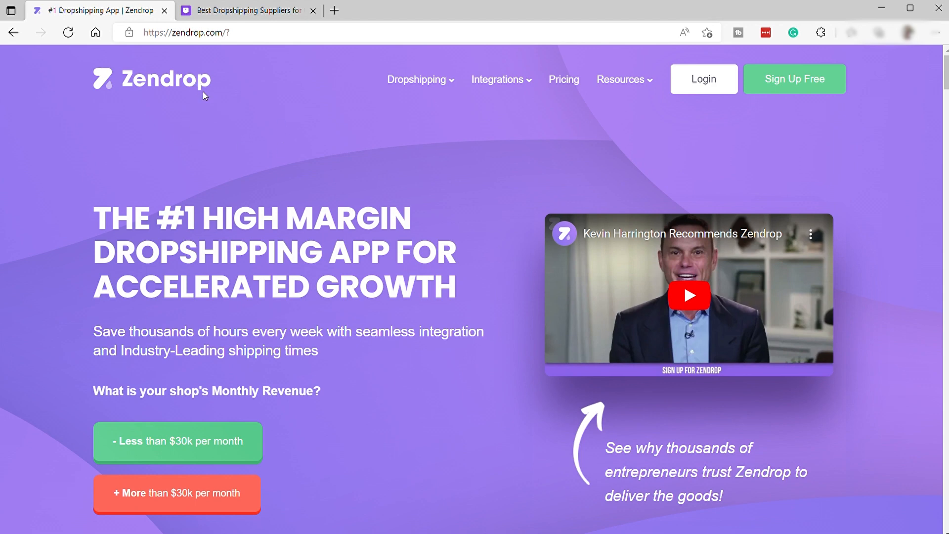
mouse_move(281, 82)
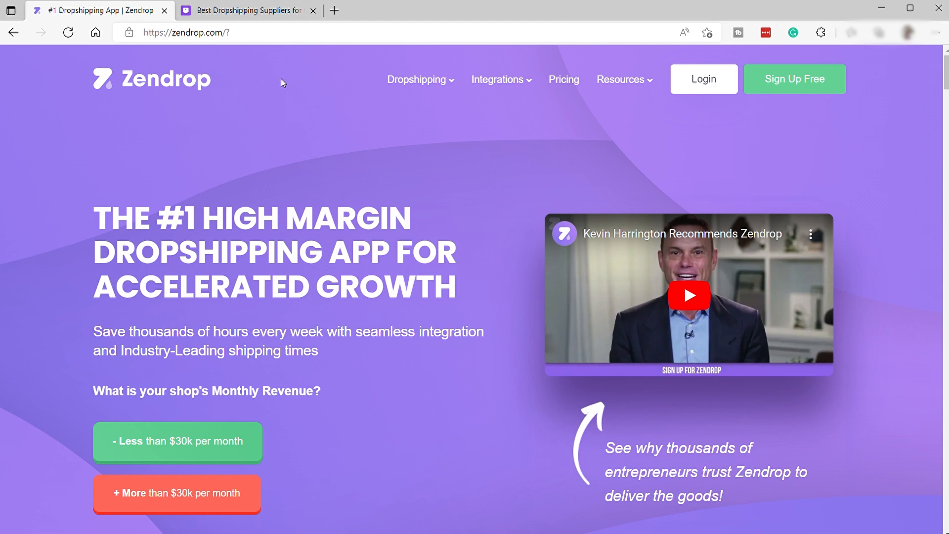
left_click(248, 10)
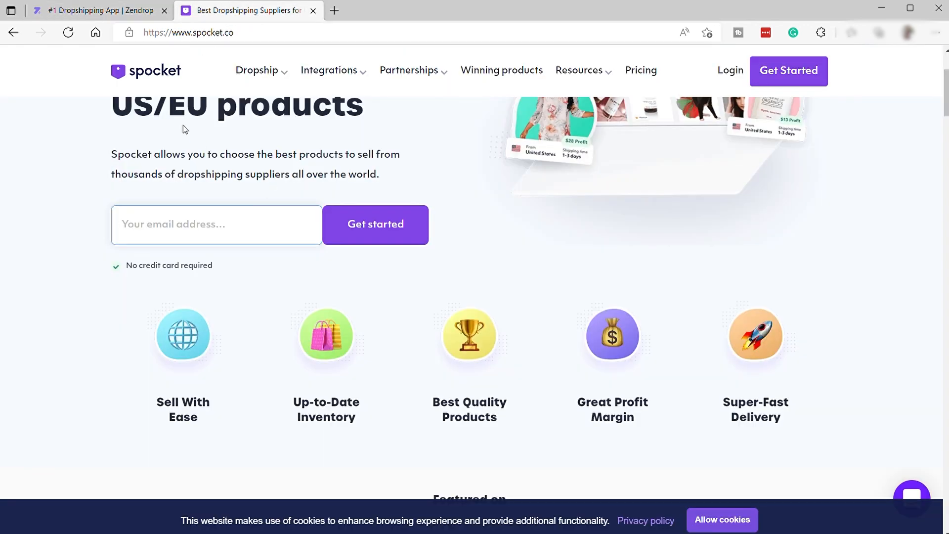
mouse_move(236, 290)
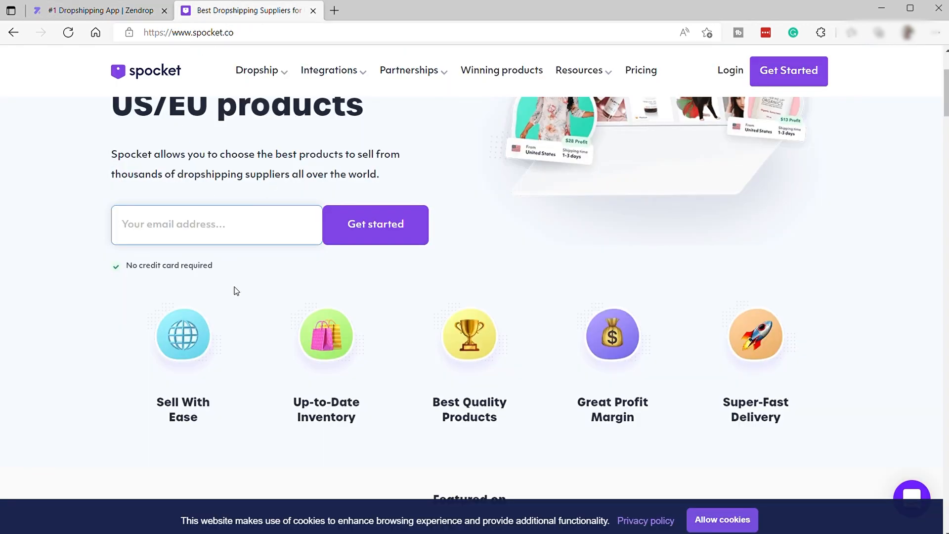
Step: Scroll the Spocket homepage to the Featured On logos and 'Find winning dropshipping products'
scroll("down", 3)
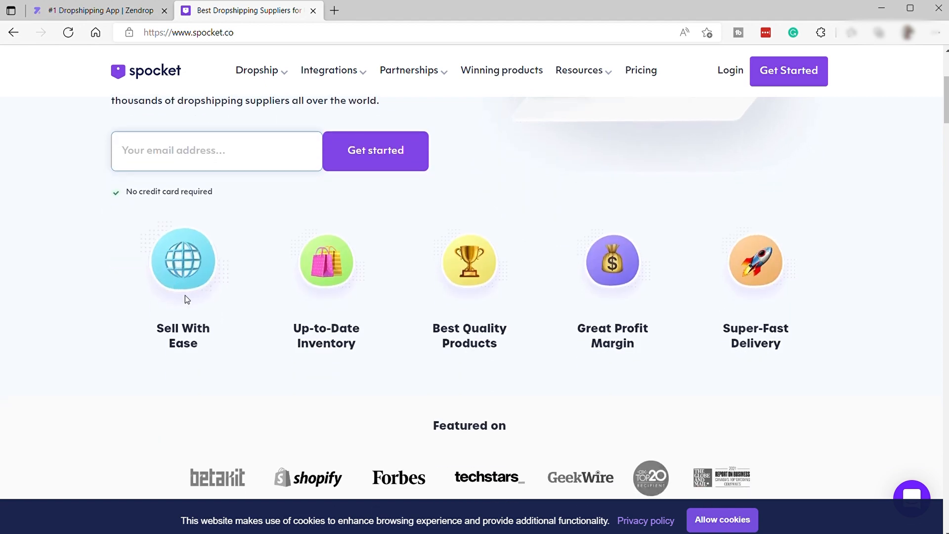
mouse_move(375, 298)
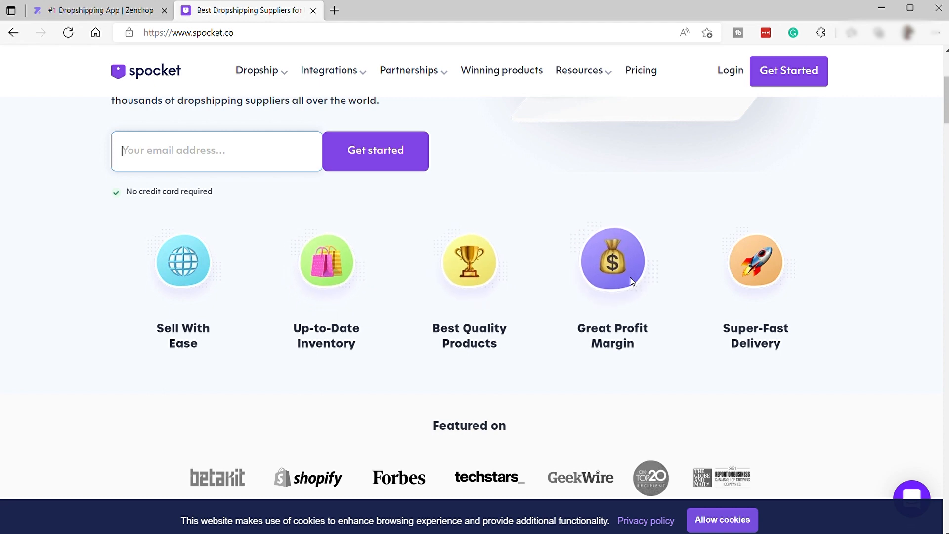
mouse_move(577, 312)
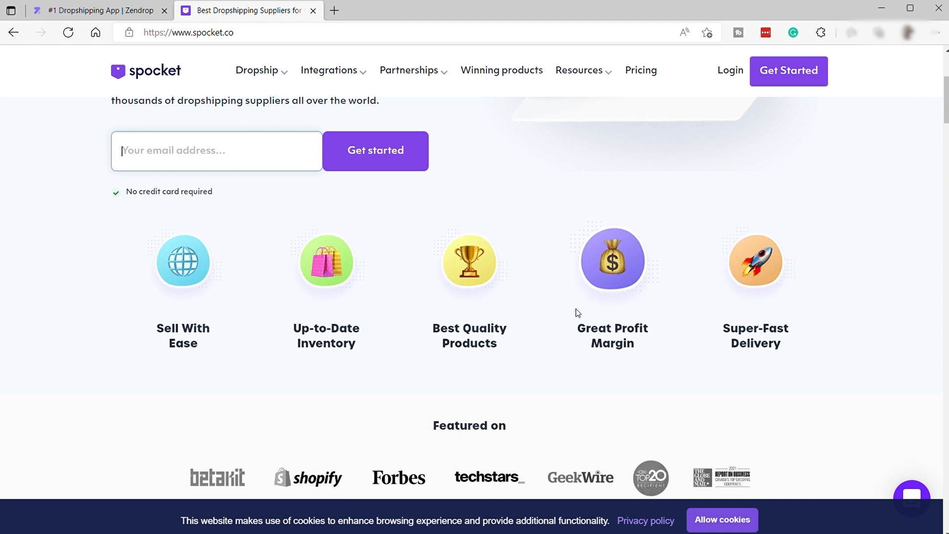
mouse_move(755, 262)
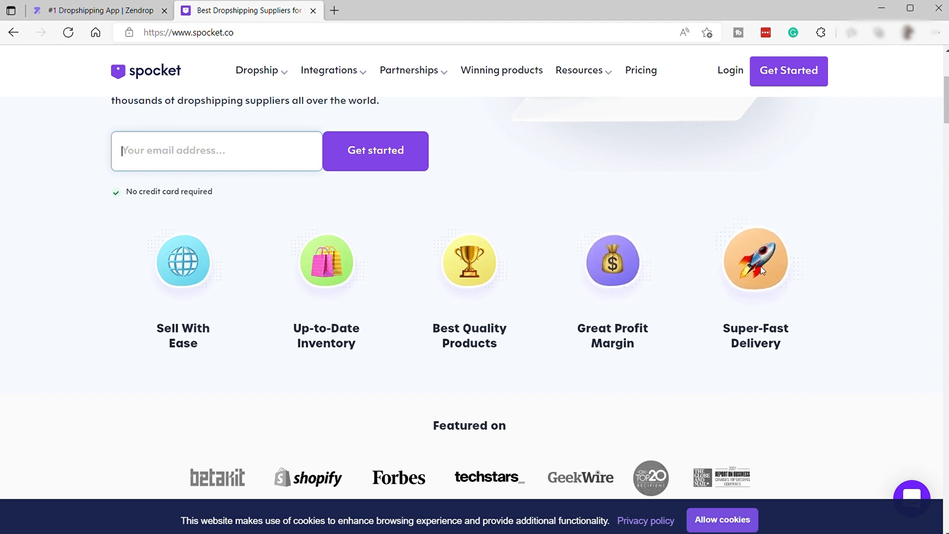
mouse_move(625, 291)
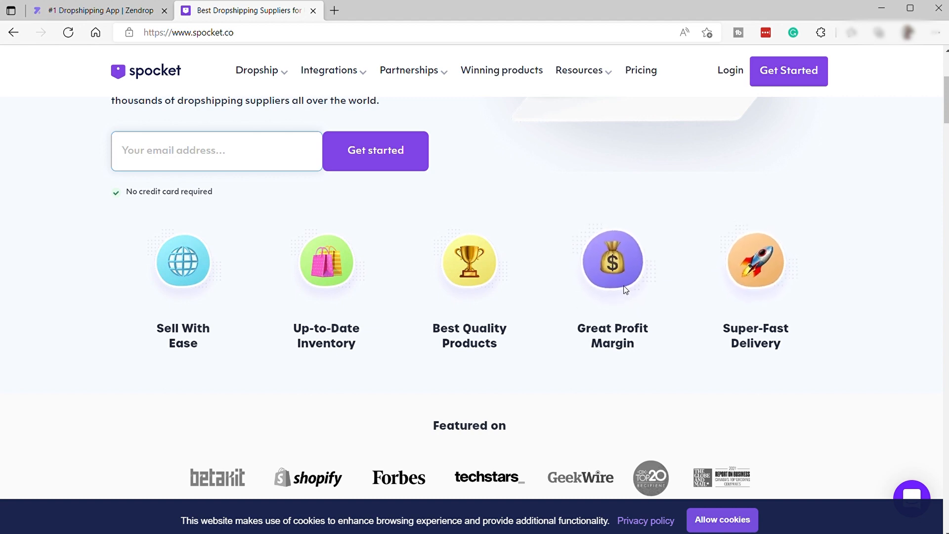
scroll("down", 3)
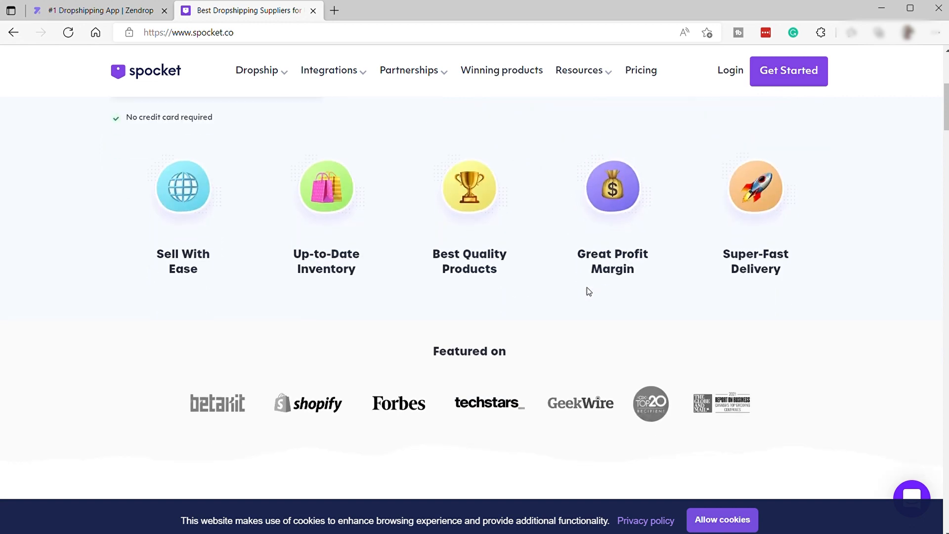
scroll("down", 3)
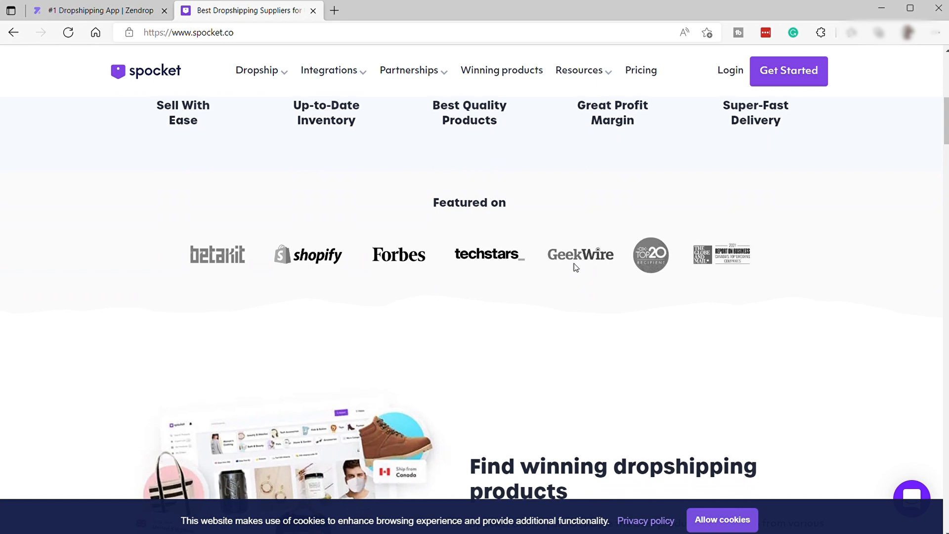
scroll("down", 3)
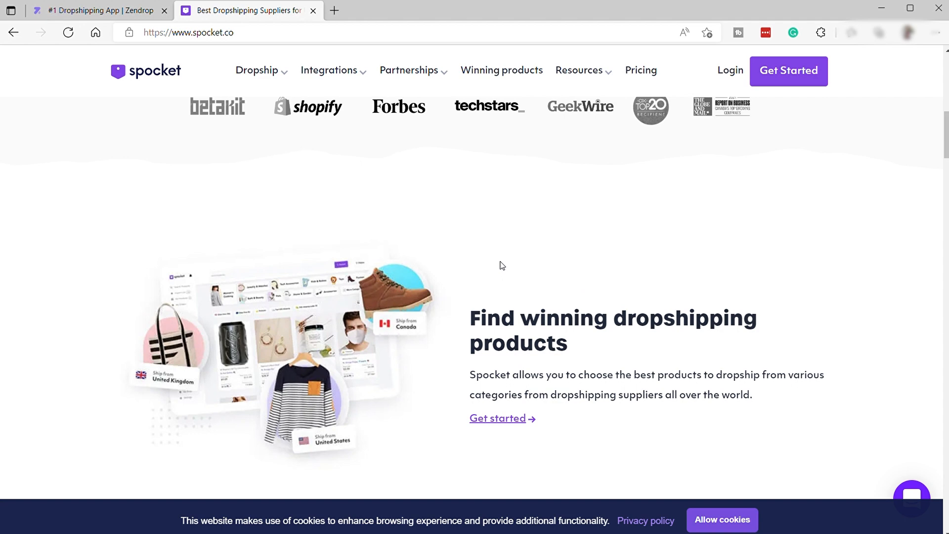
Step: Scroll past 'Try the products yourself' and store connections to 'Discover dropshipping suppliers with fast shipping'
scroll("down", 3)
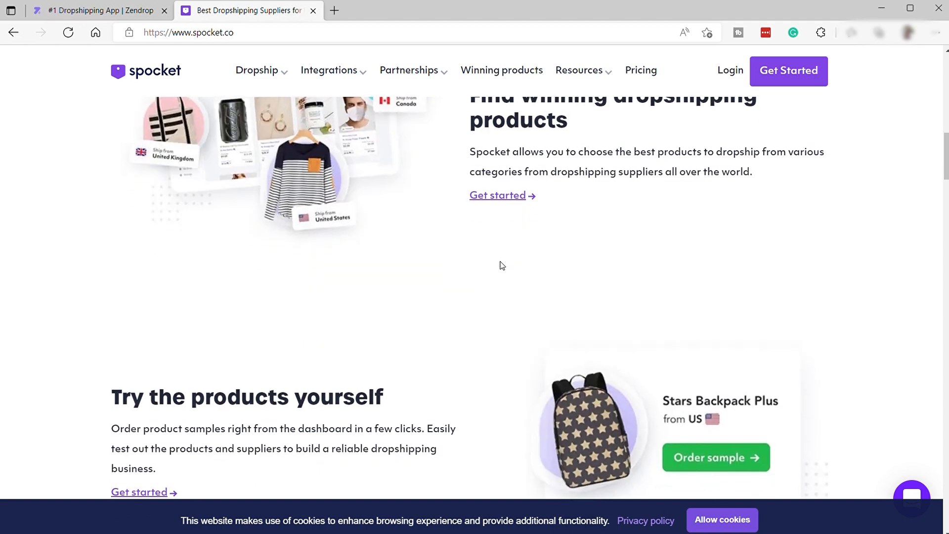
scroll("down", 3)
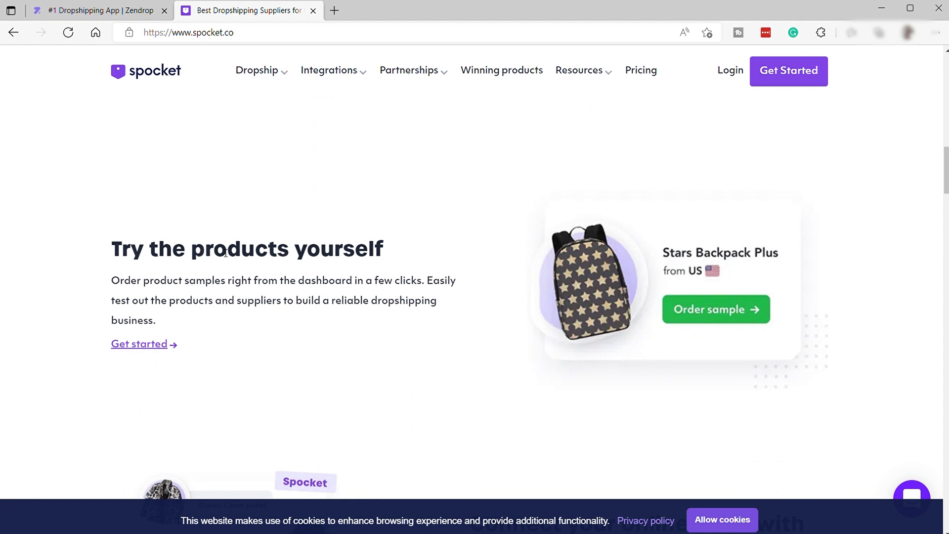
mouse_move(225, 251)
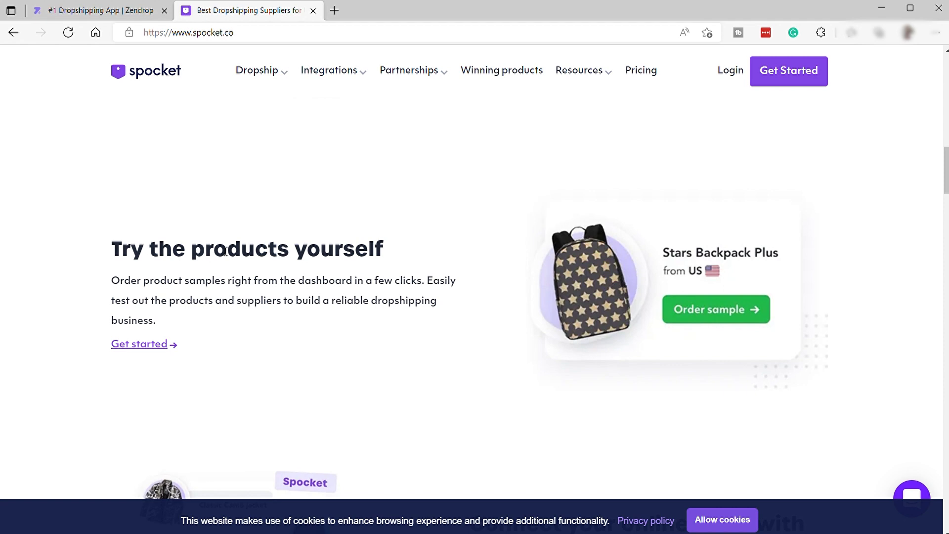
mouse_move(496, 302)
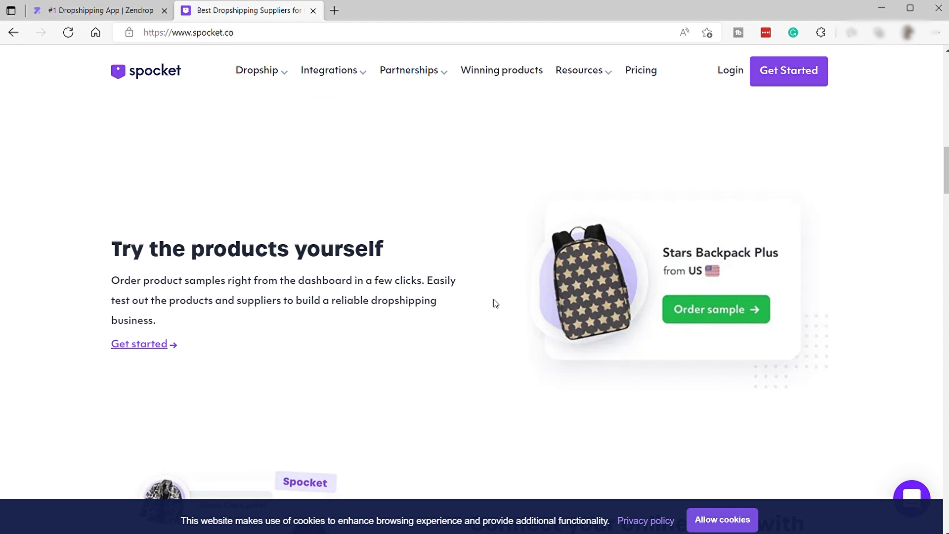
scroll("down", 3)
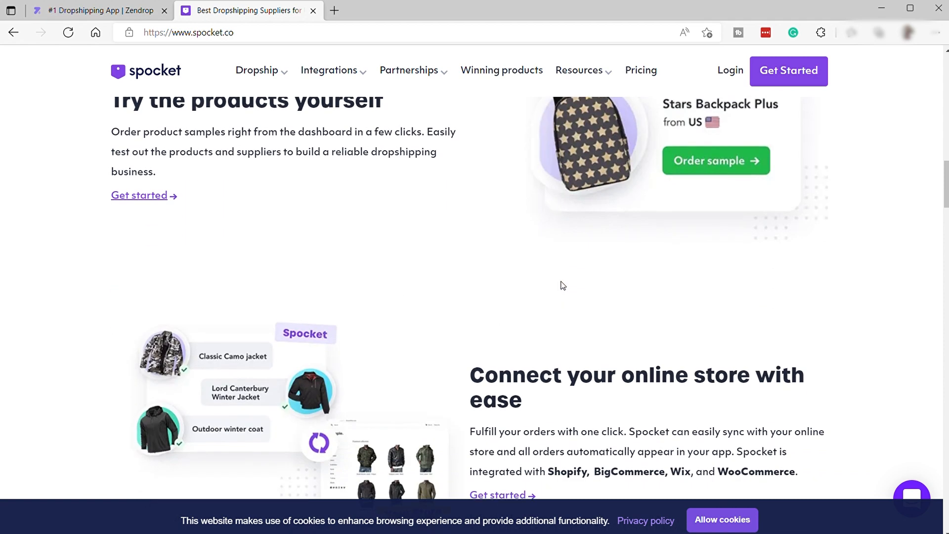
scroll("down", 3)
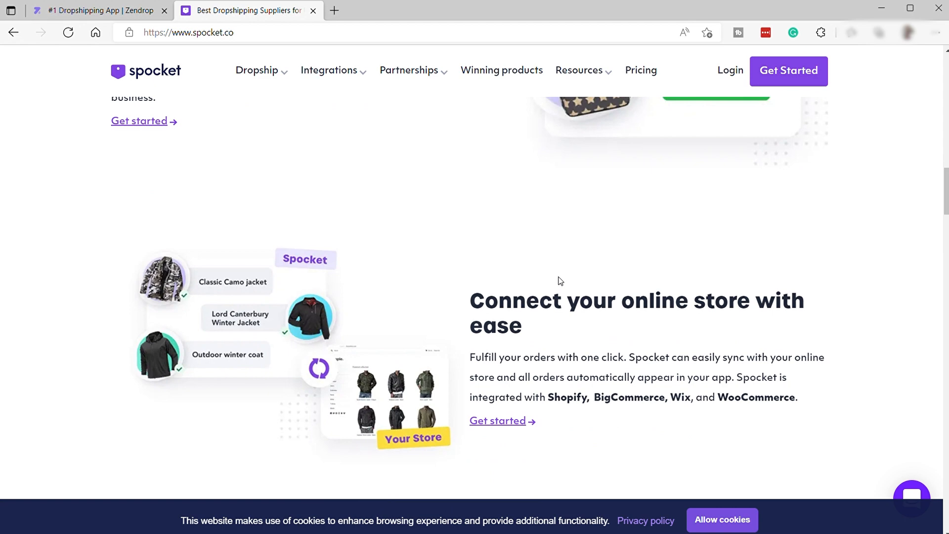
mouse_move(553, 277)
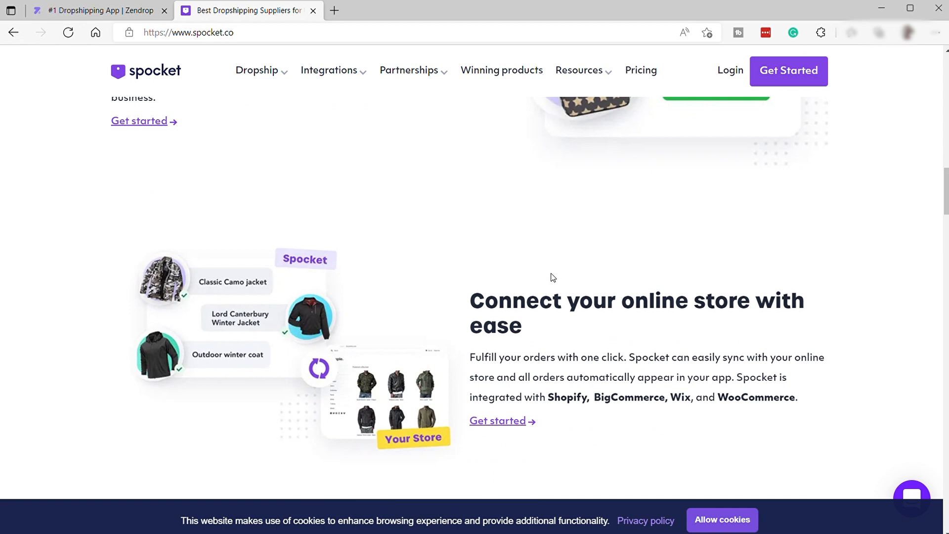
scroll("down", 3)
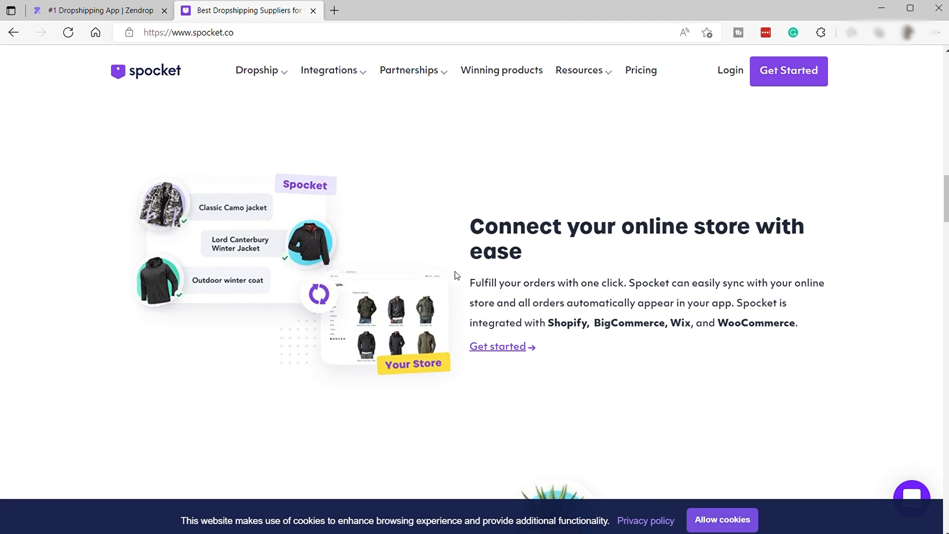
scroll("down", 3)
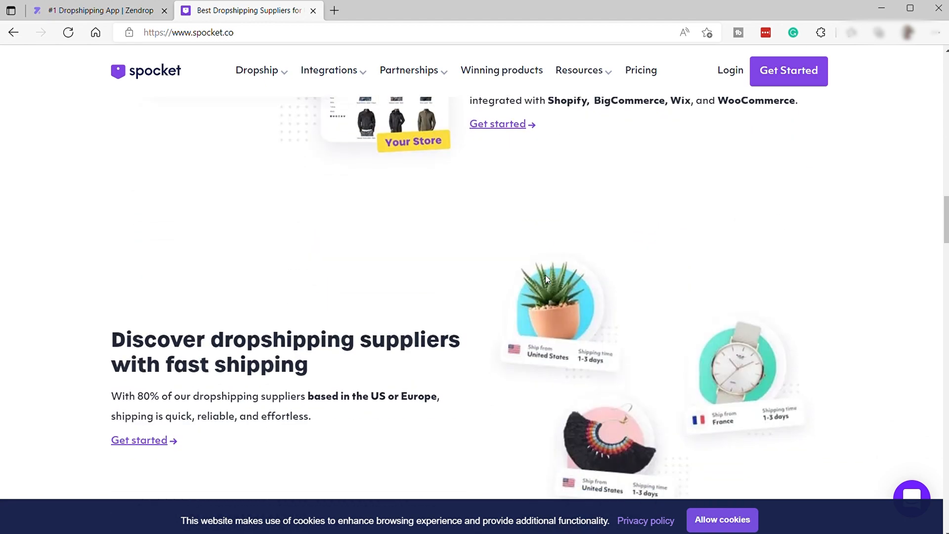
mouse_move(542, 278)
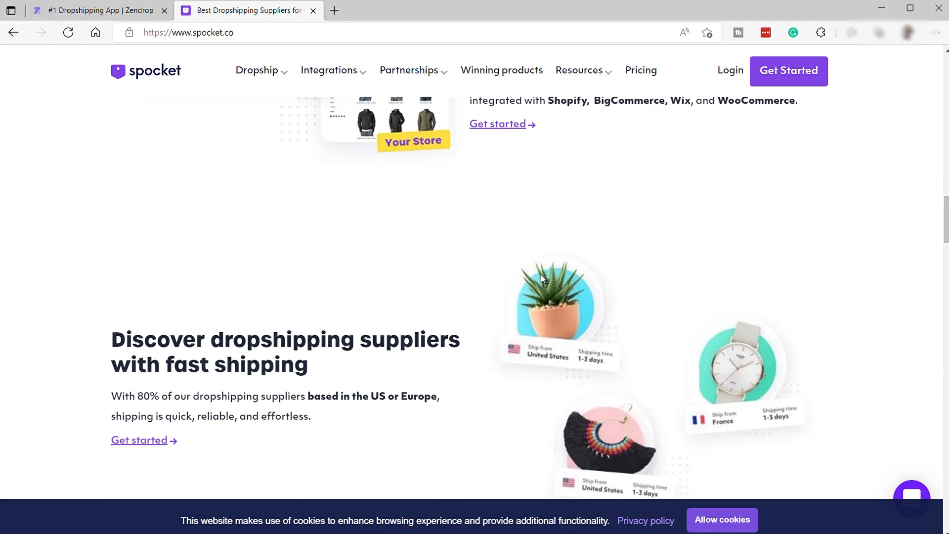
Step: Scroll to the 'What is Dropshipping?' price, supplier cost and profit breakdown
scroll("down", 3)
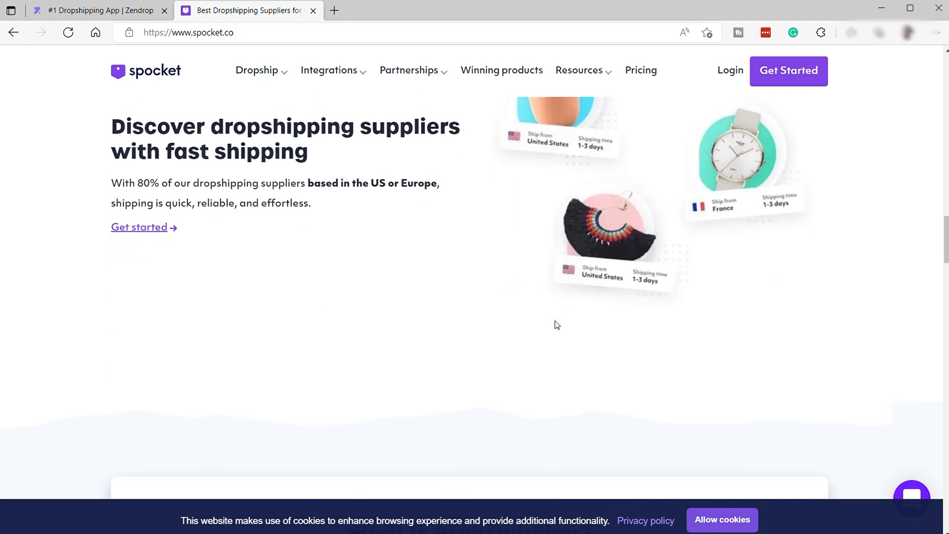
scroll("down", 3)
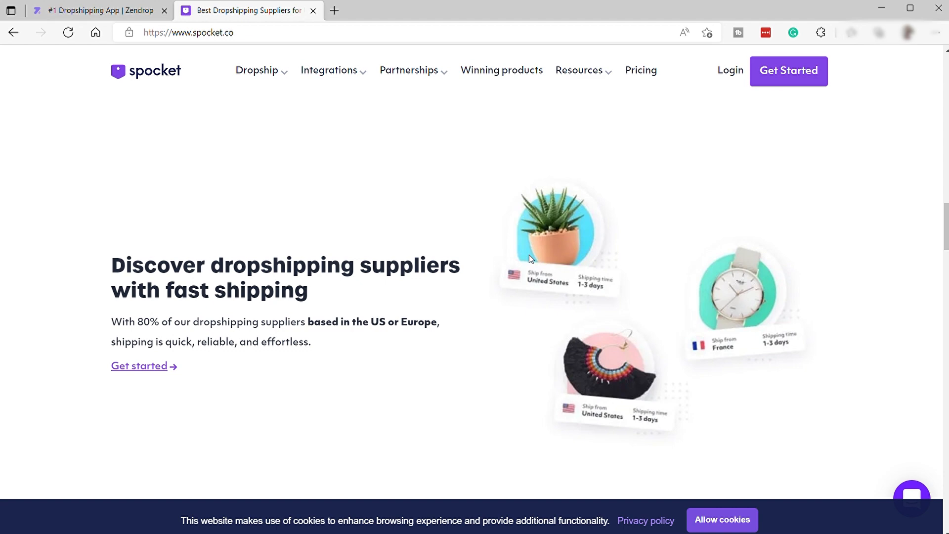
mouse_move(530, 273)
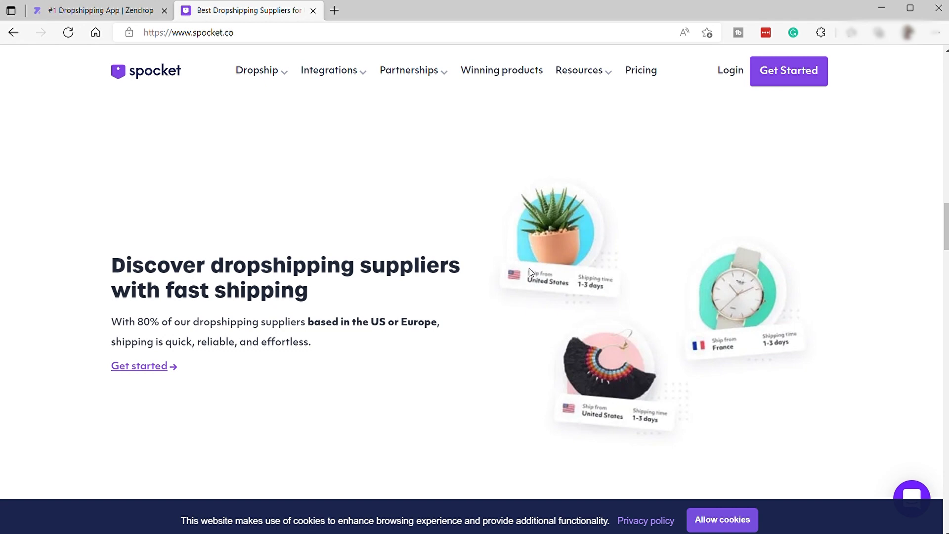
mouse_move(512, 388)
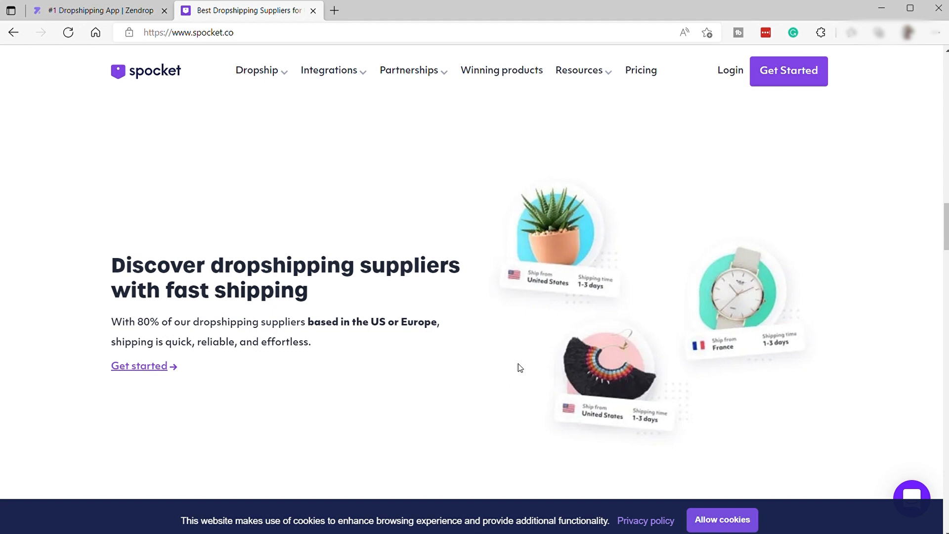
mouse_move(541, 361)
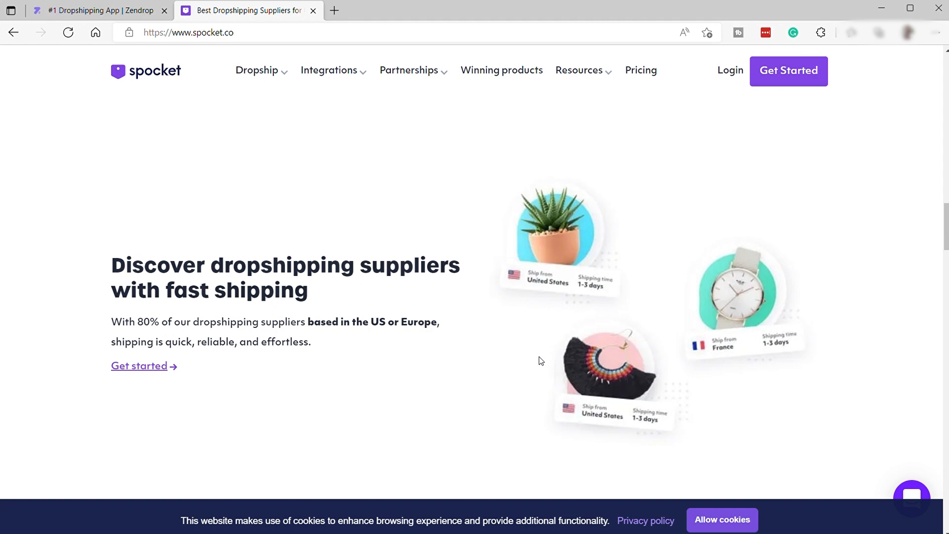
mouse_move(534, 343)
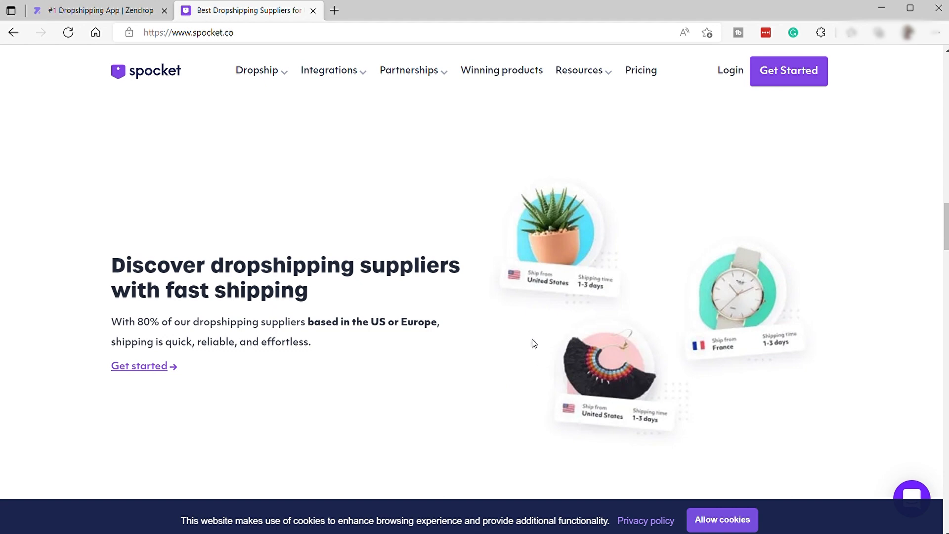
scroll("down", 3)
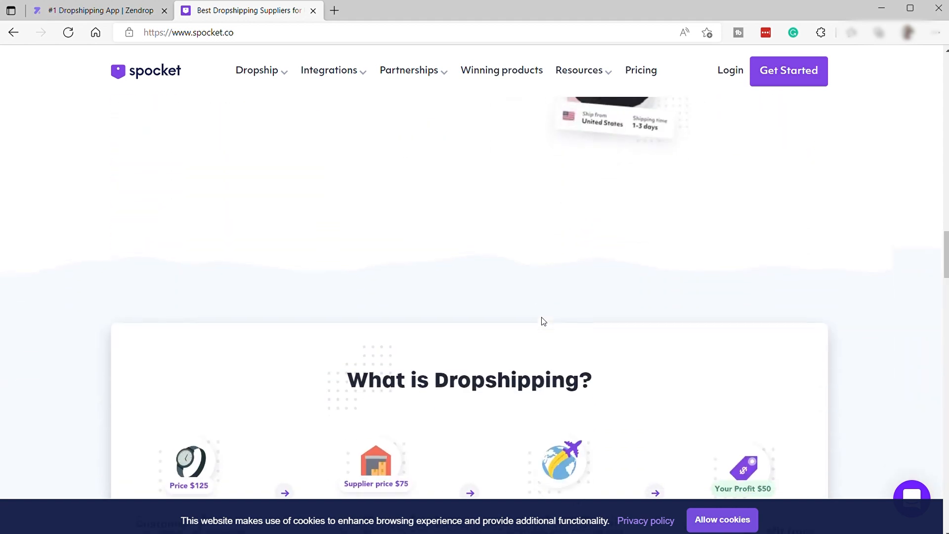
scroll("down", 3)
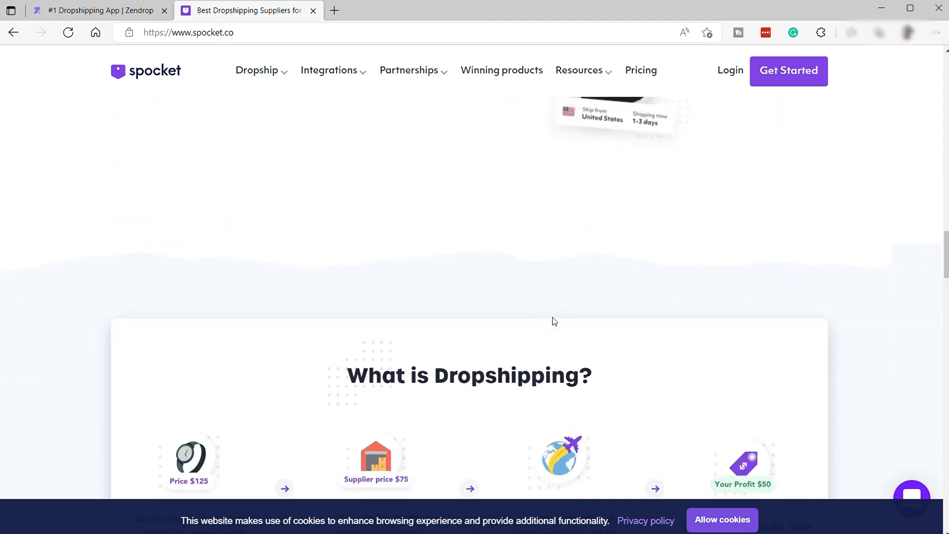
Step: View the Dropship categories, scroll to Available Integrations, and open the Integrations menu
left_click(256, 70)
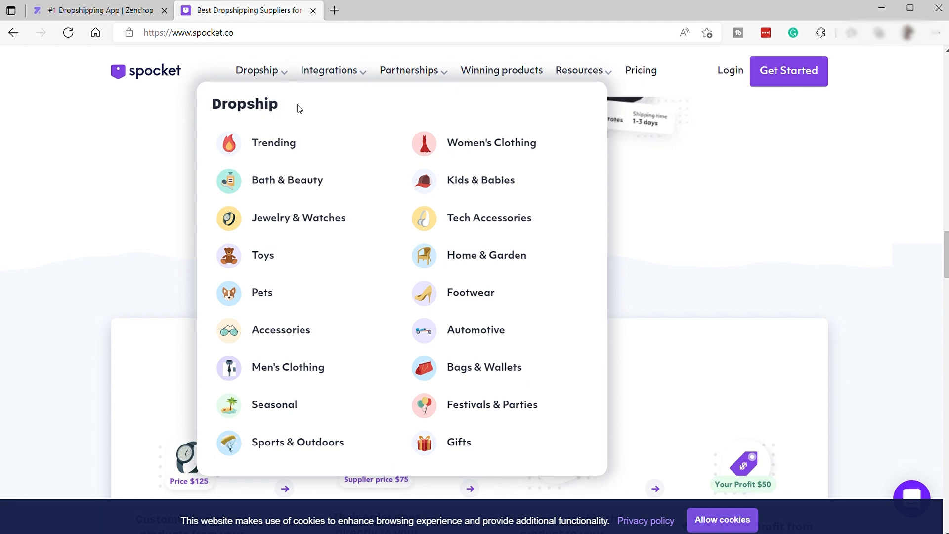
mouse_move(400, 175)
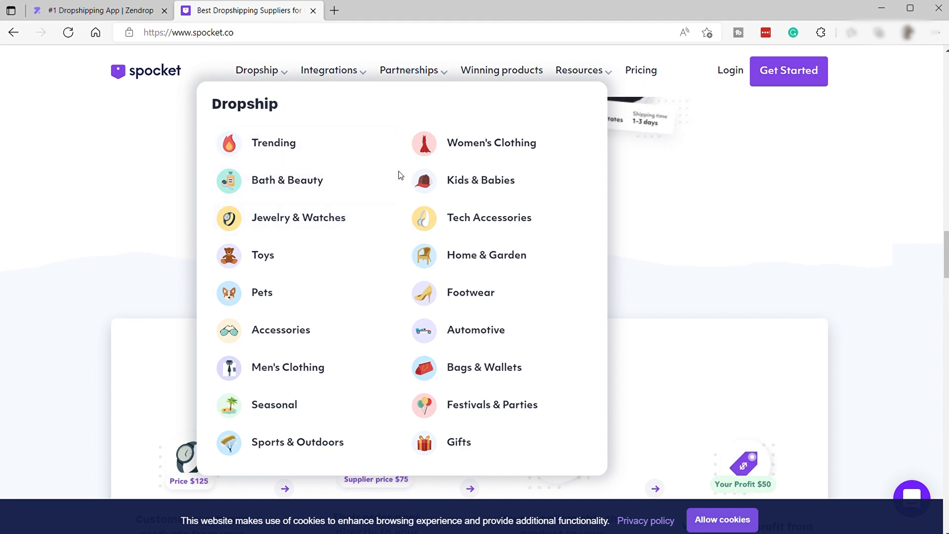
mouse_move(434, 301)
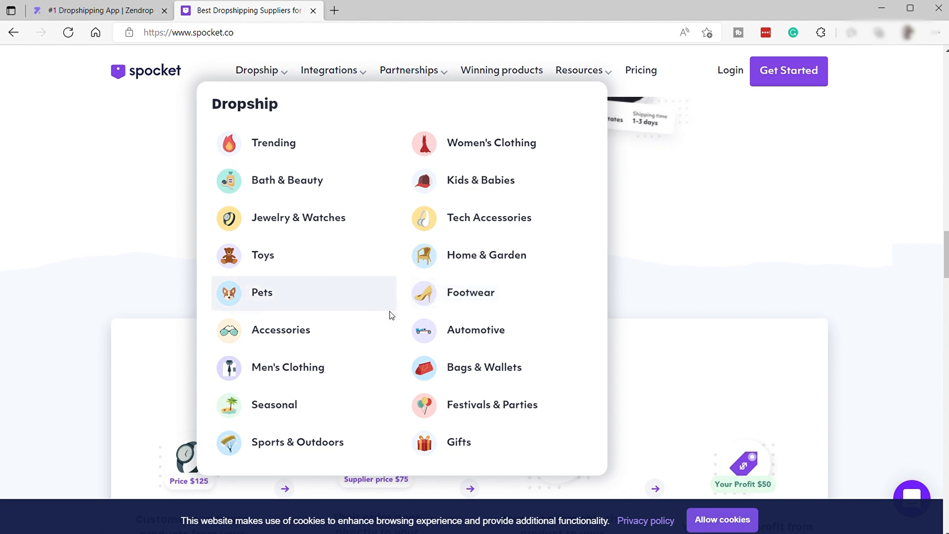
mouse_move(562, 257)
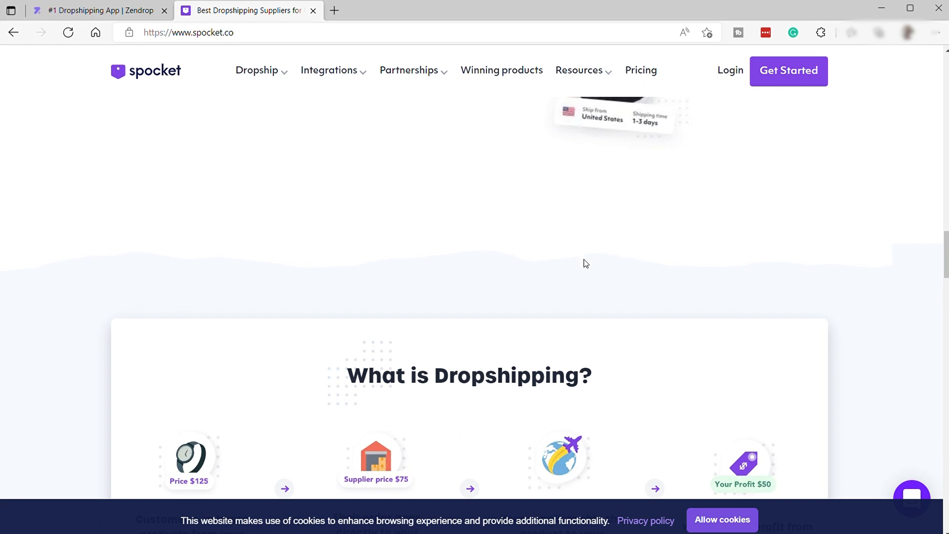
scroll("down", 3)
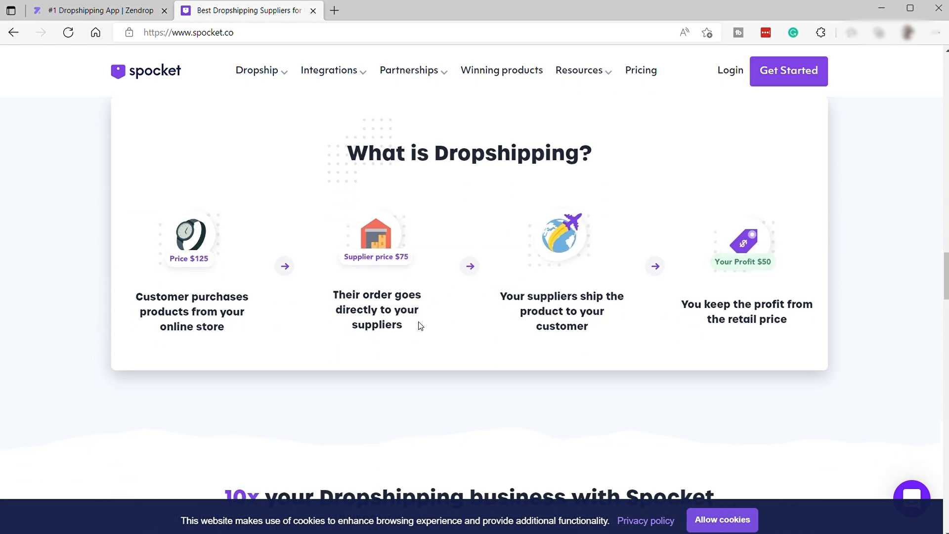
mouse_move(394, 269)
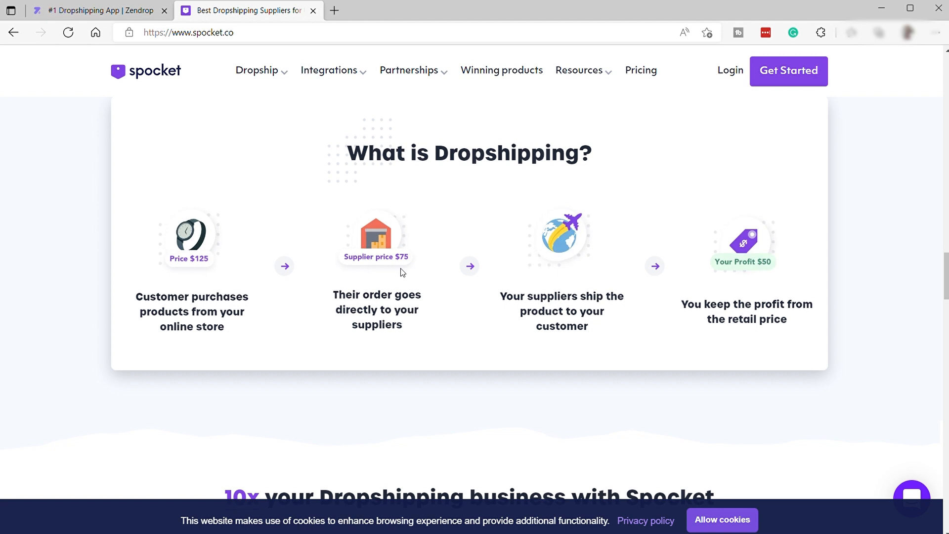
scroll("down", 3)
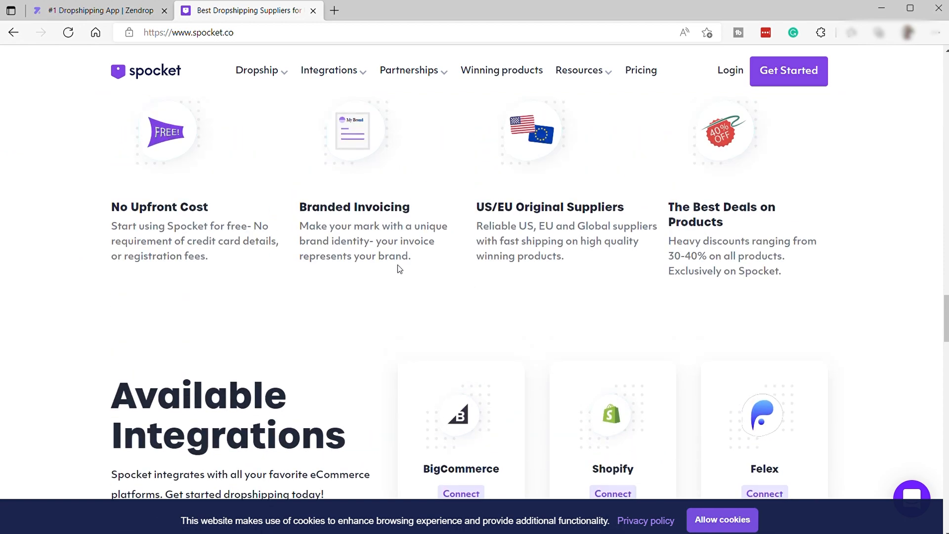
mouse_move(323, 374)
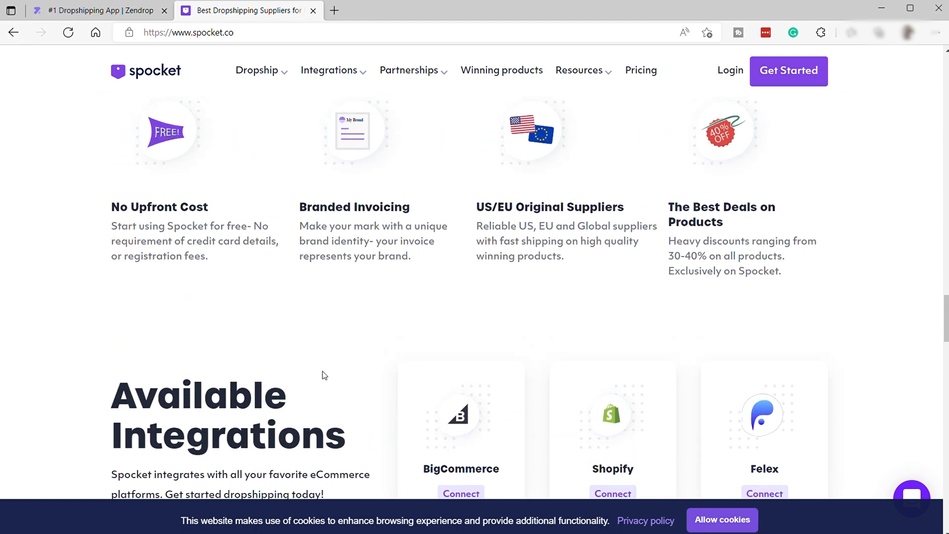
mouse_move(305, 382)
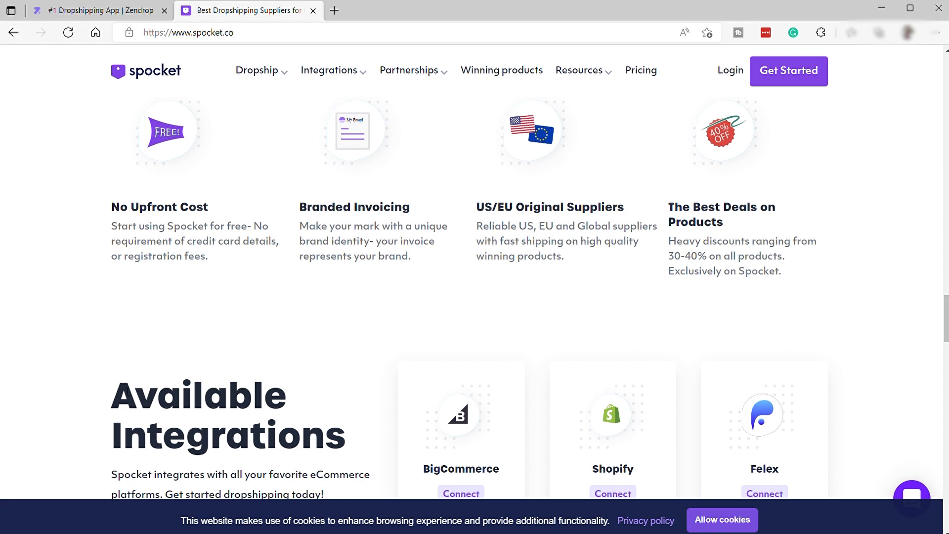
left_click(329, 70)
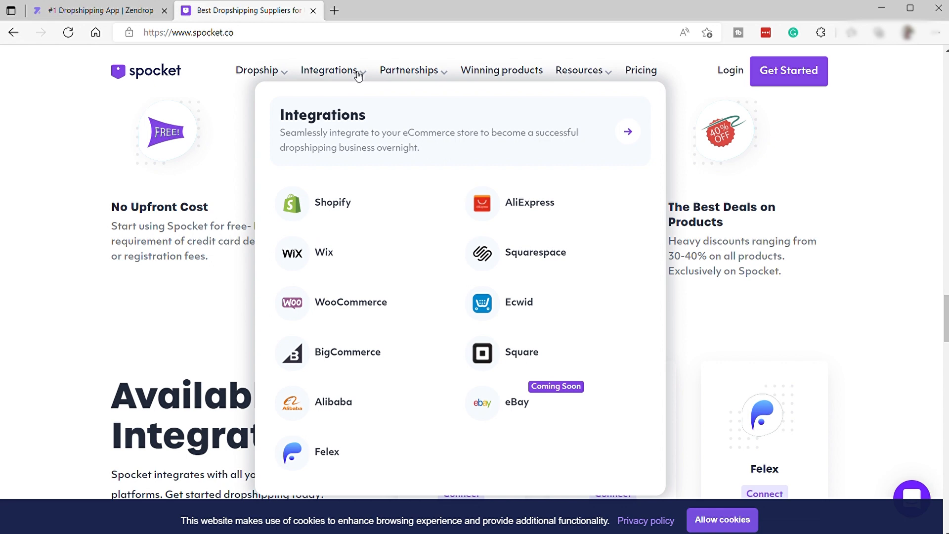
mouse_move(343, 204)
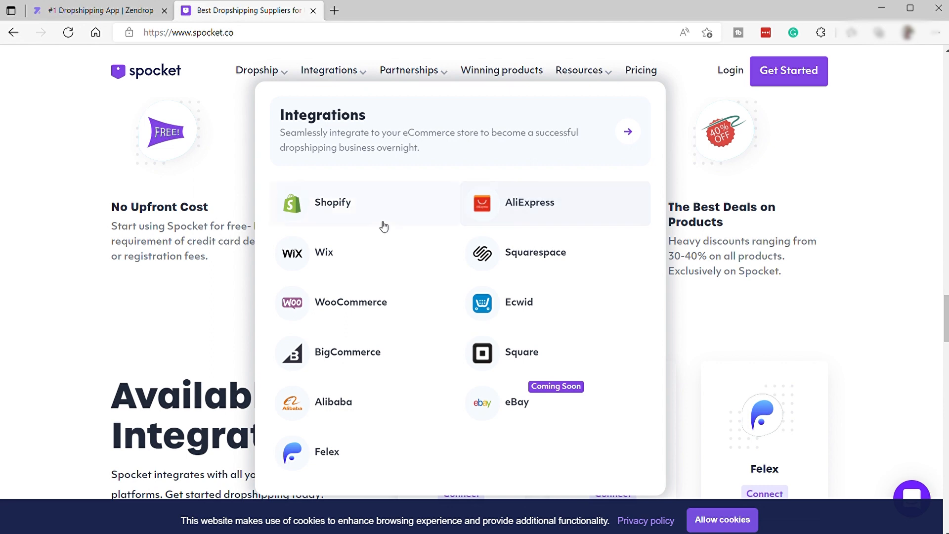
mouse_move(421, 259)
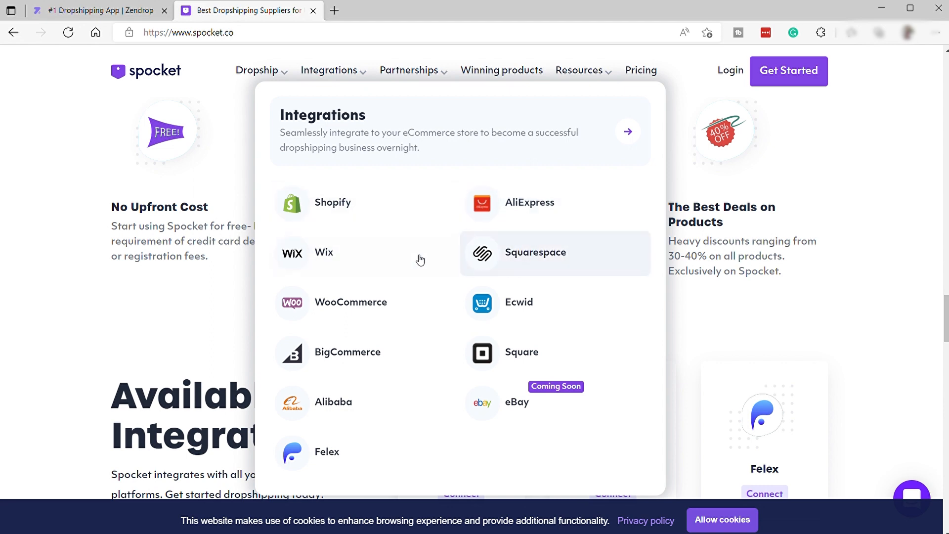
mouse_move(369, 396)
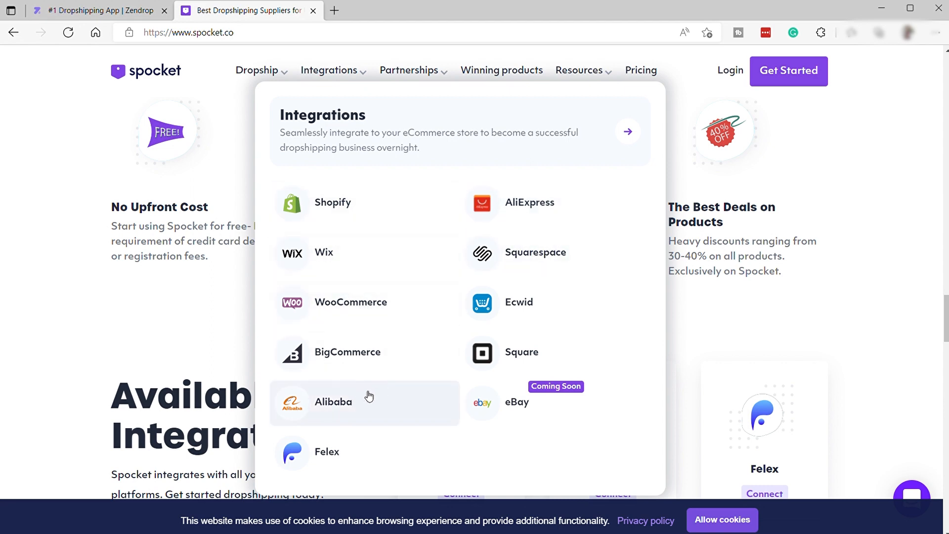
mouse_move(610, 264)
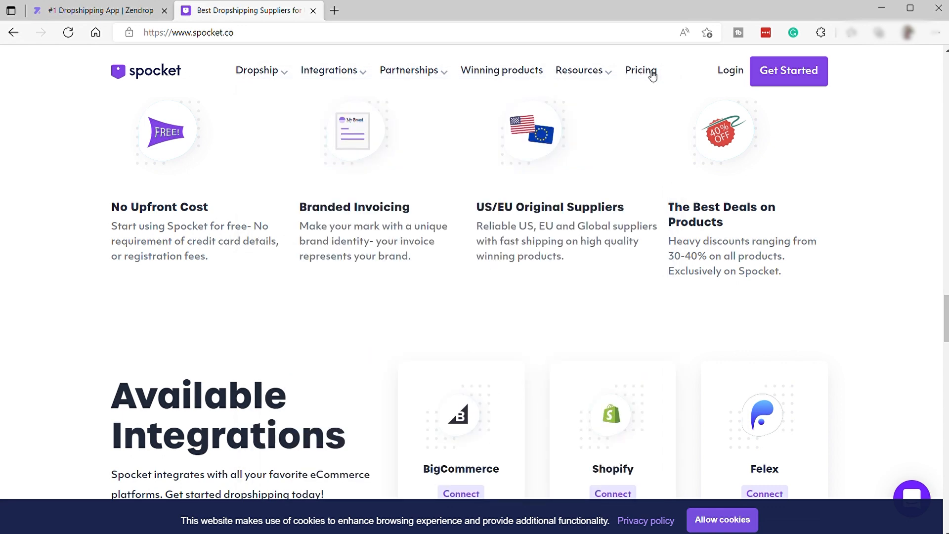
Step: Go to Spocket's pricing page from the top navigation
left_click(641, 70)
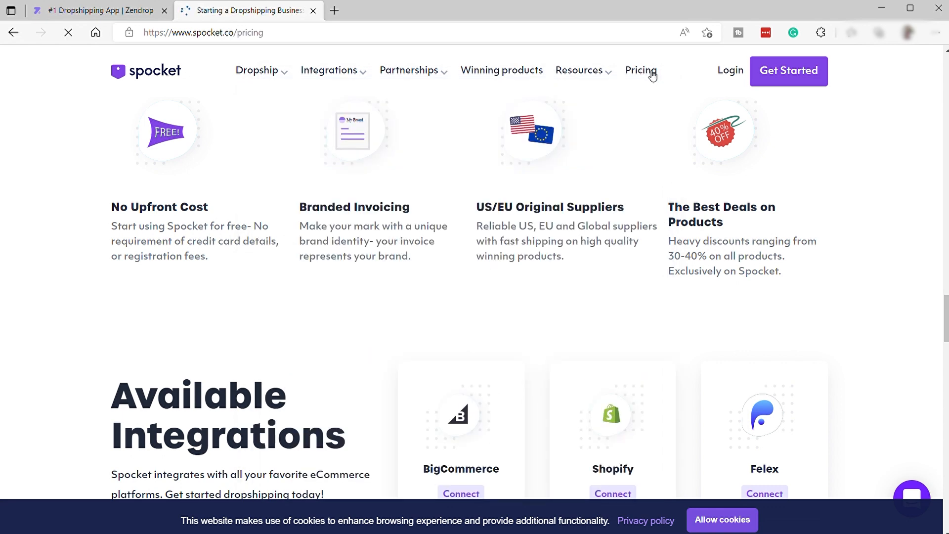
Step: Browse the Free, Starter ($29.99), Pro ($49.99) and Empire ($99.99) monthly plan features
left_click(640, 70)
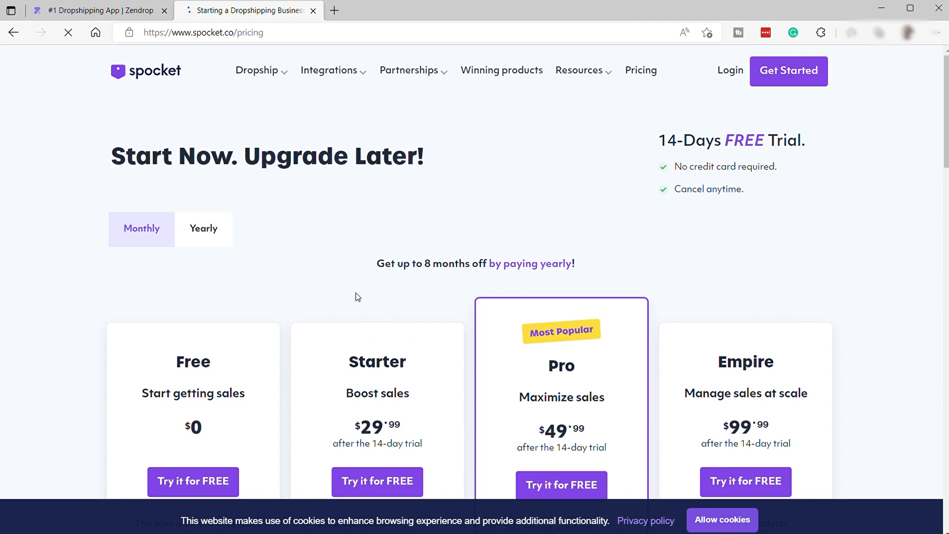
scroll("down", 3)
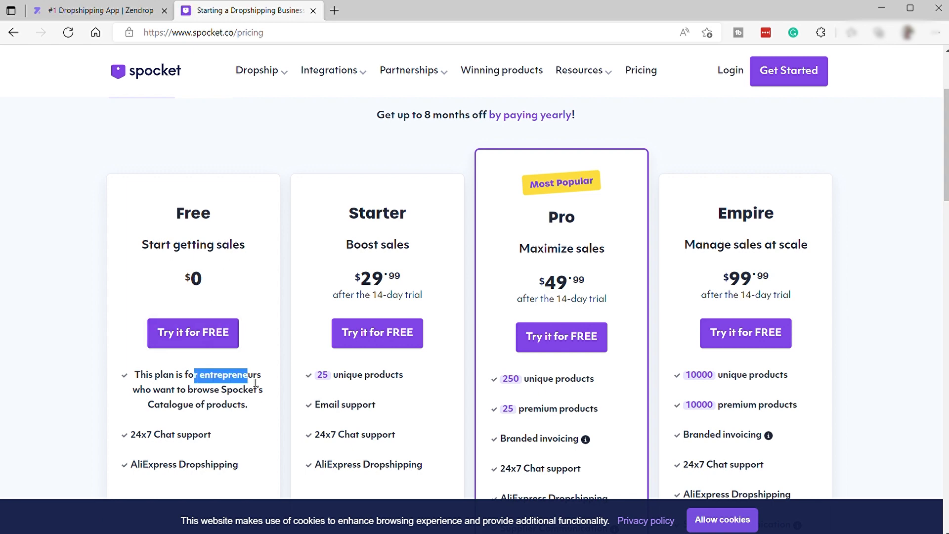
left_click(260, 398)
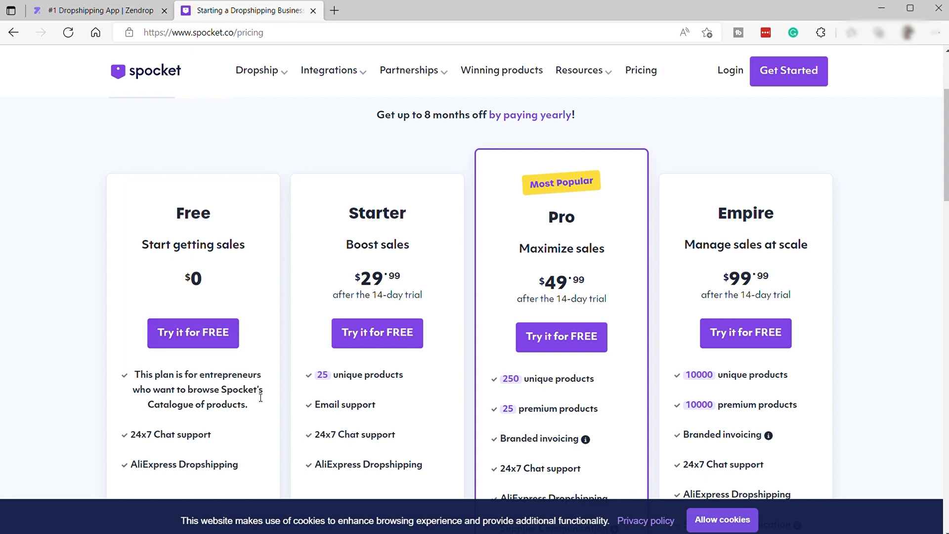
scroll("down", 3)
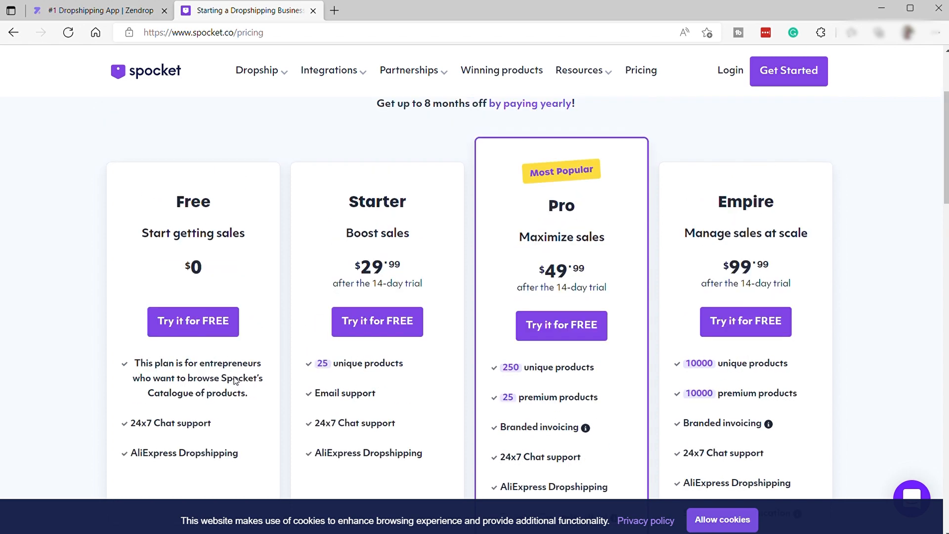
scroll("down", 3)
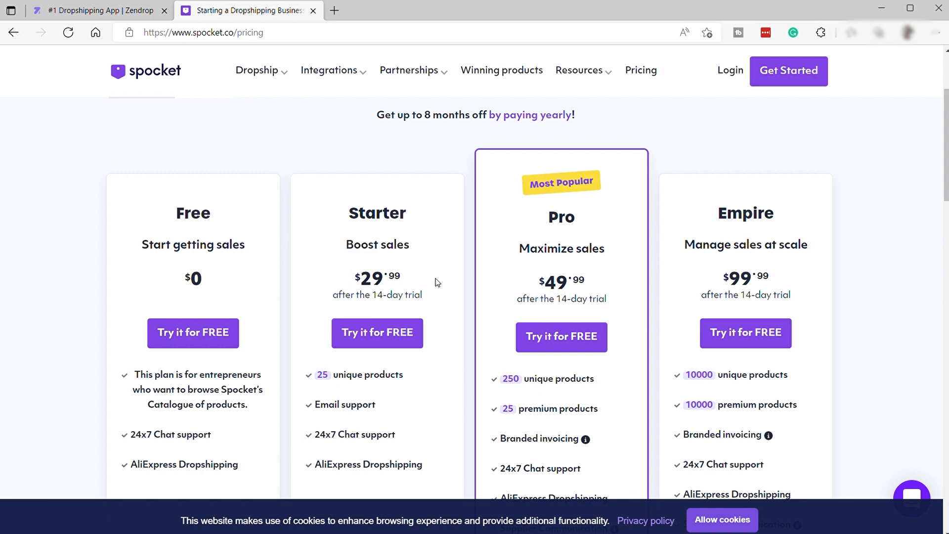
mouse_move(441, 264)
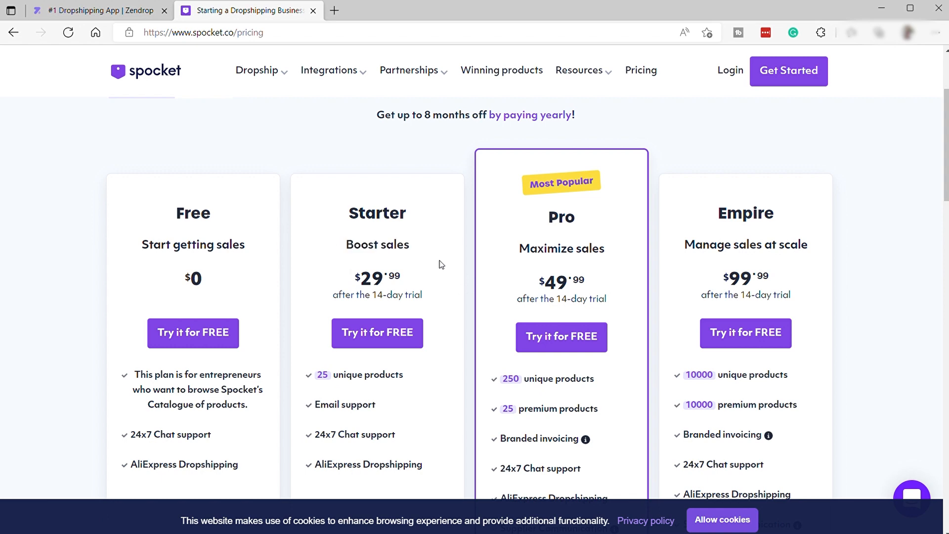
mouse_move(546, 217)
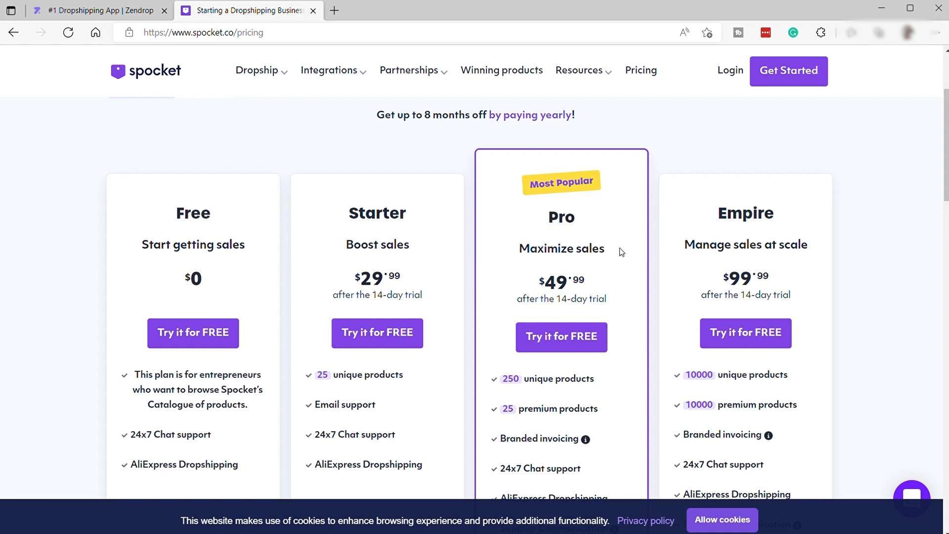
mouse_move(604, 286)
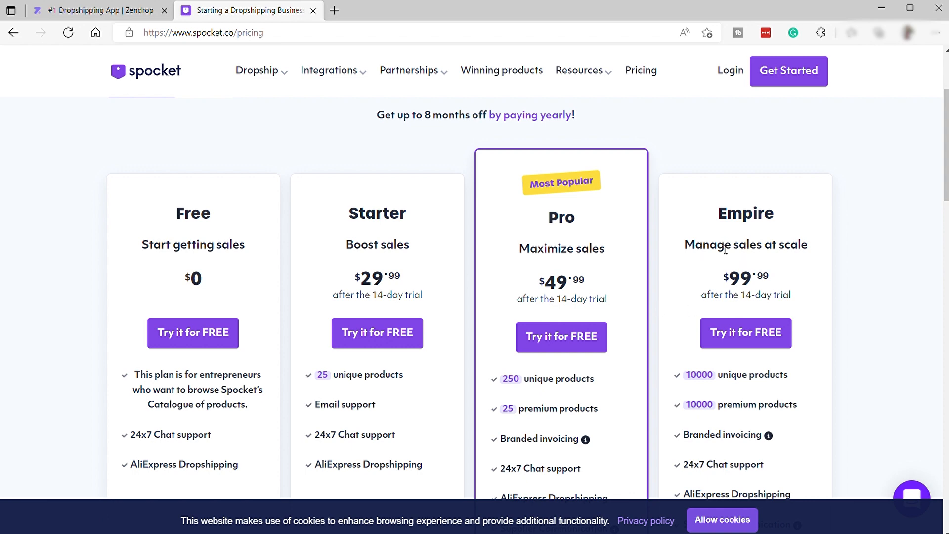
mouse_move(755, 282)
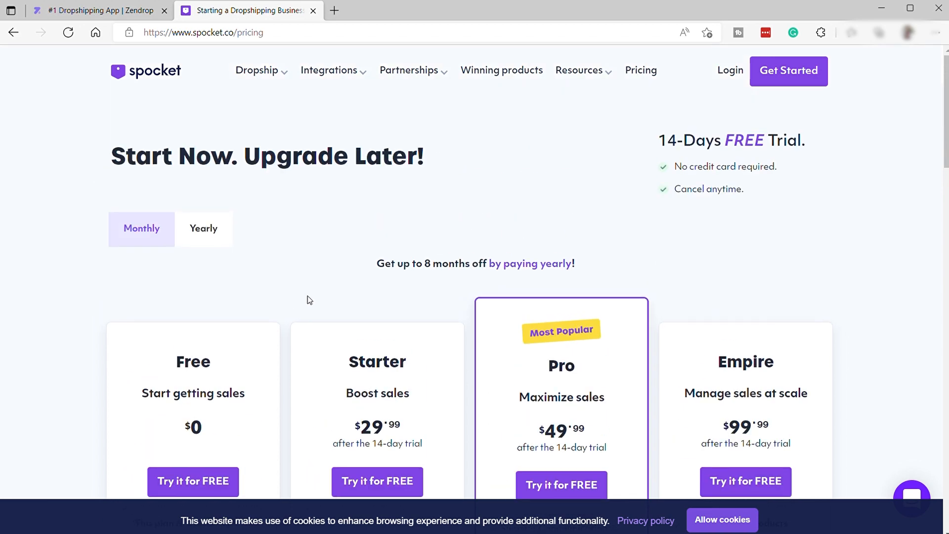
scroll("down", 3)
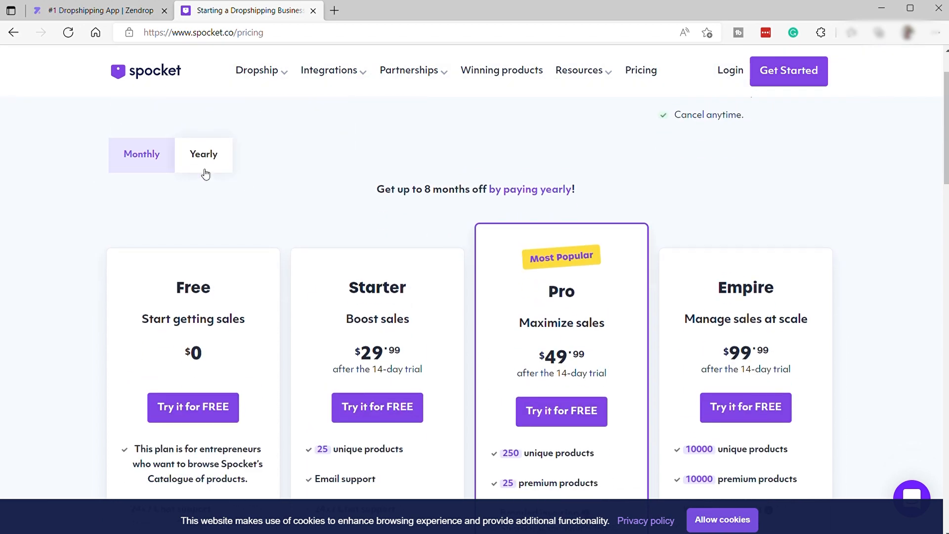
Step: Switch Spocket pricing to yearly billing: Pro $24/mo, Empire $57/mo, Unicorn $79/mo
left_click(204, 153)
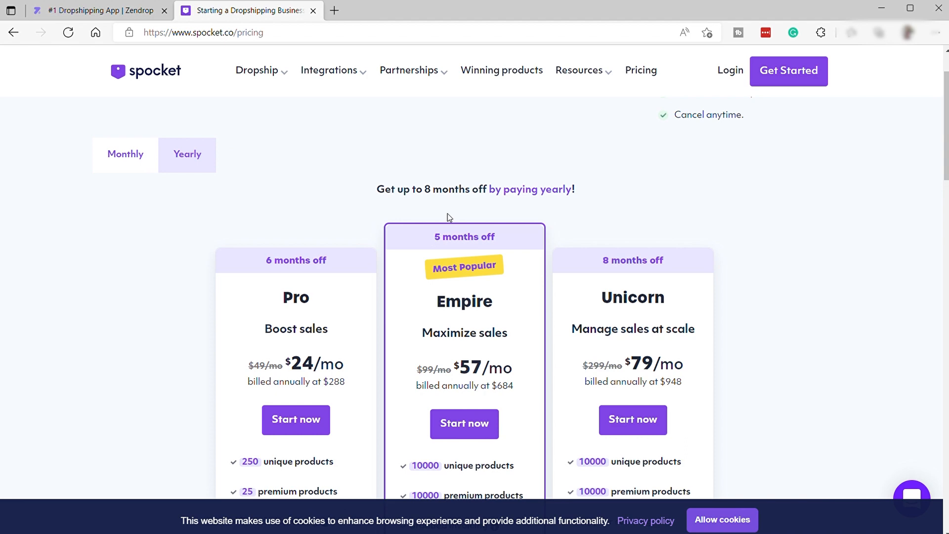
mouse_move(279, 231)
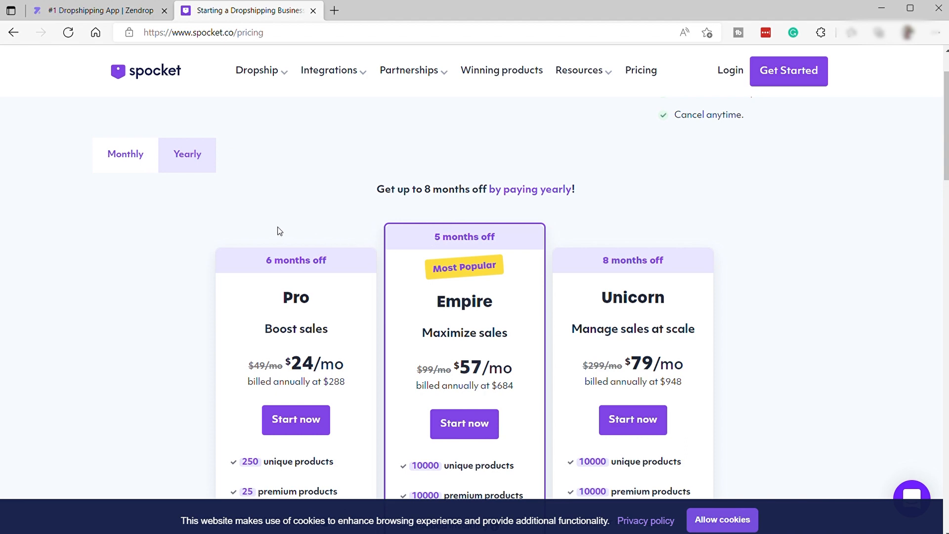
mouse_move(219, 186)
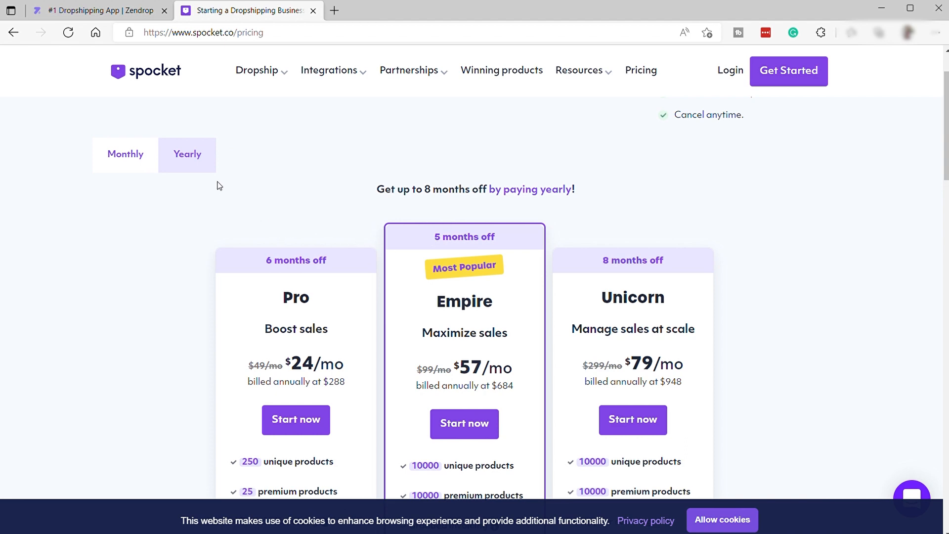
mouse_move(288, 361)
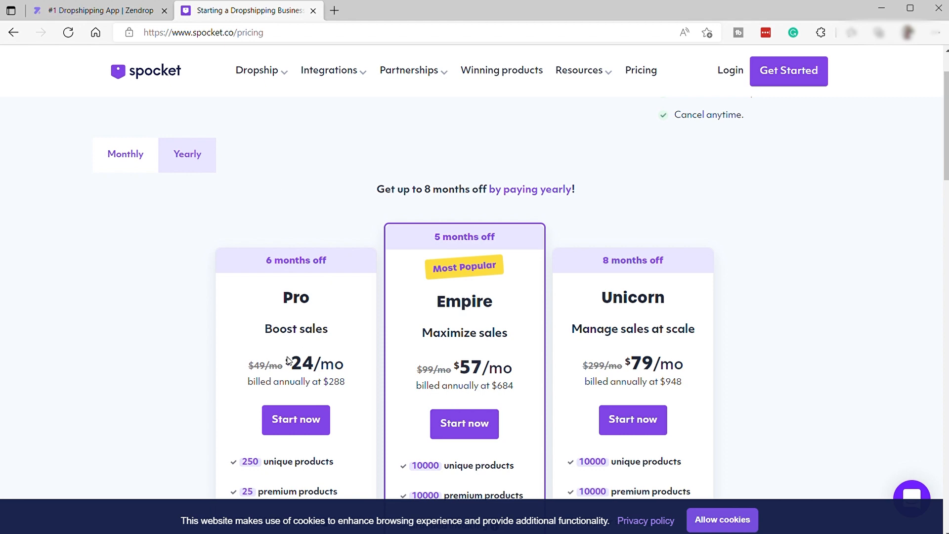
mouse_move(248, 372)
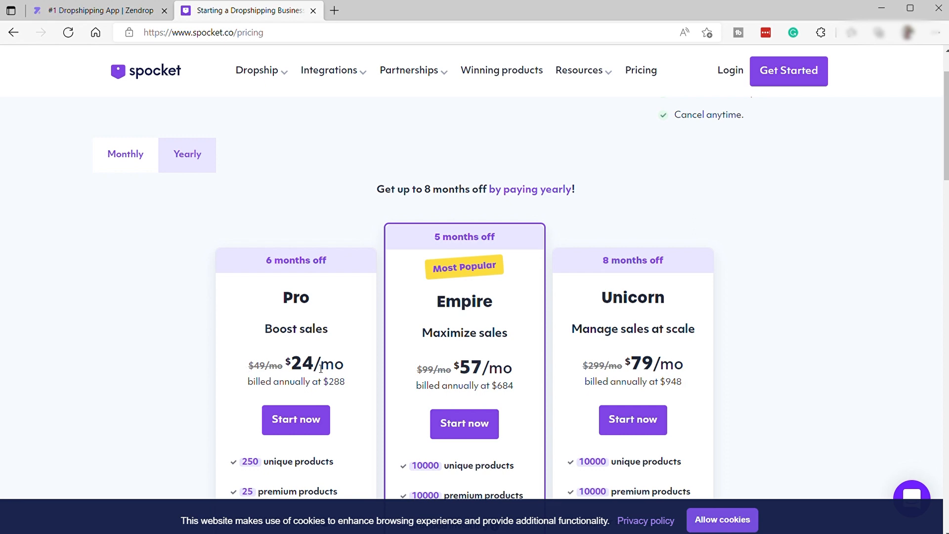
mouse_move(340, 394)
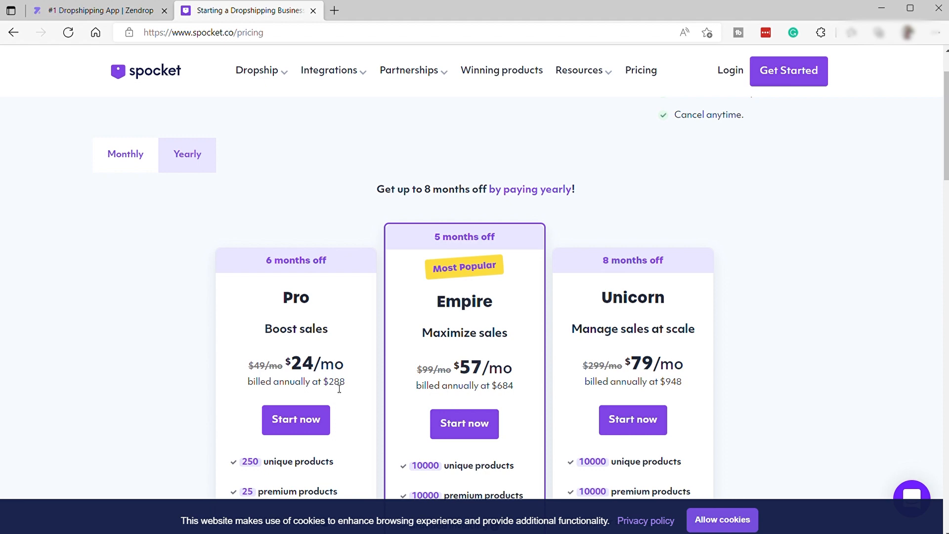
mouse_move(450, 292)
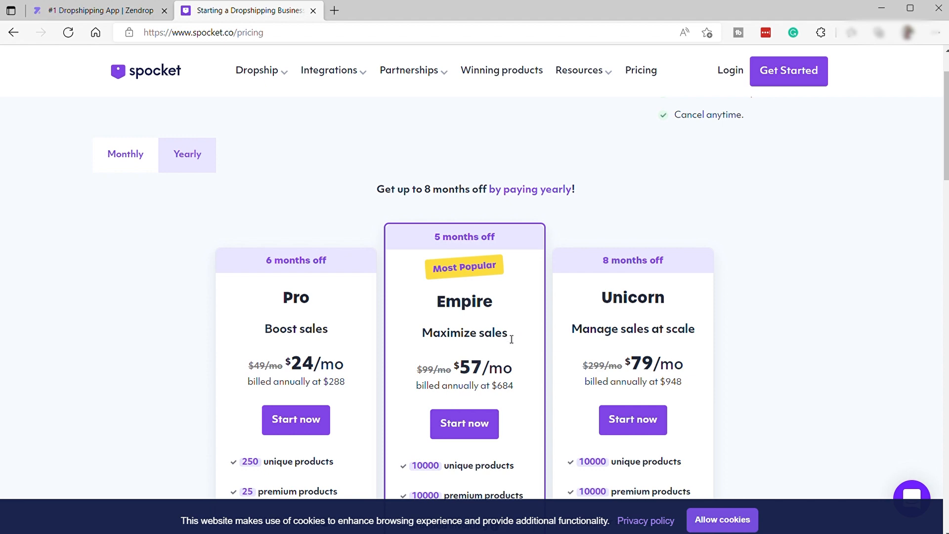
mouse_move(590, 328)
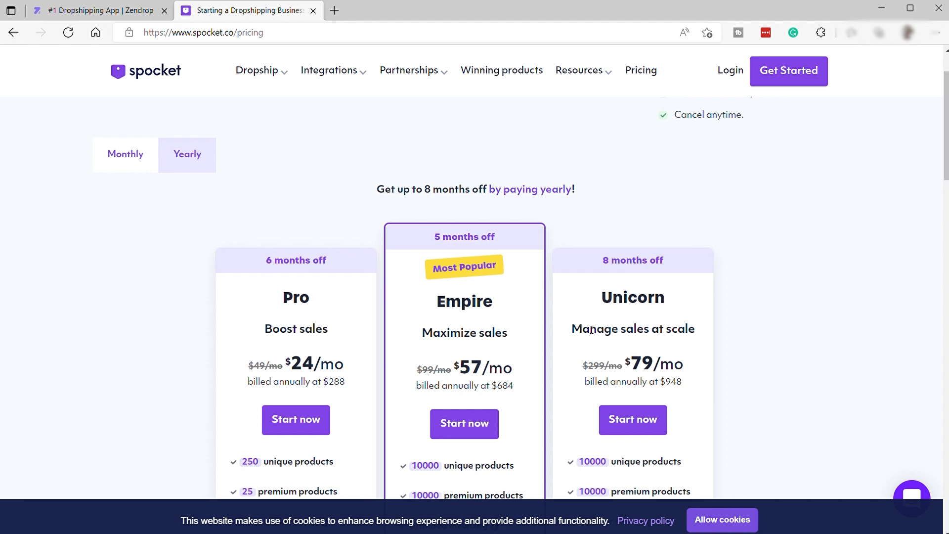
mouse_move(616, 345)
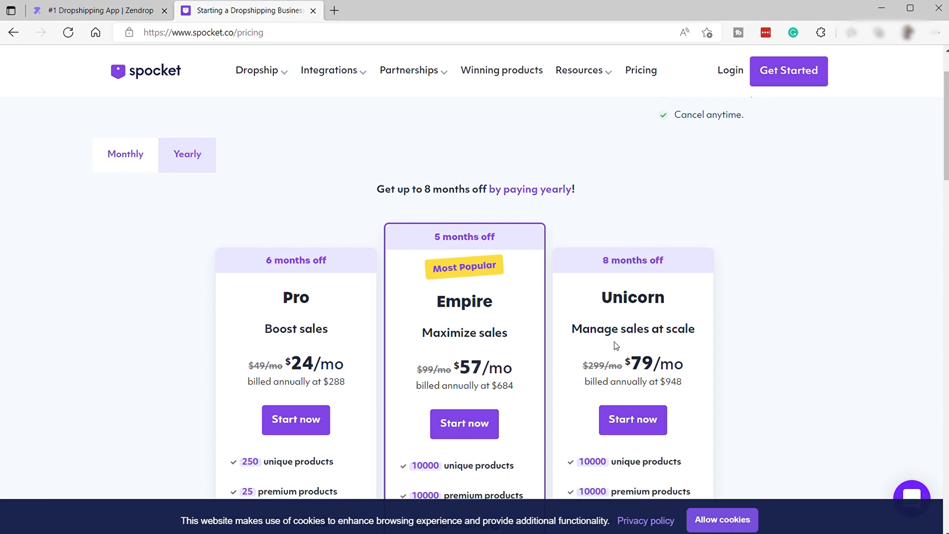
mouse_move(623, 324)
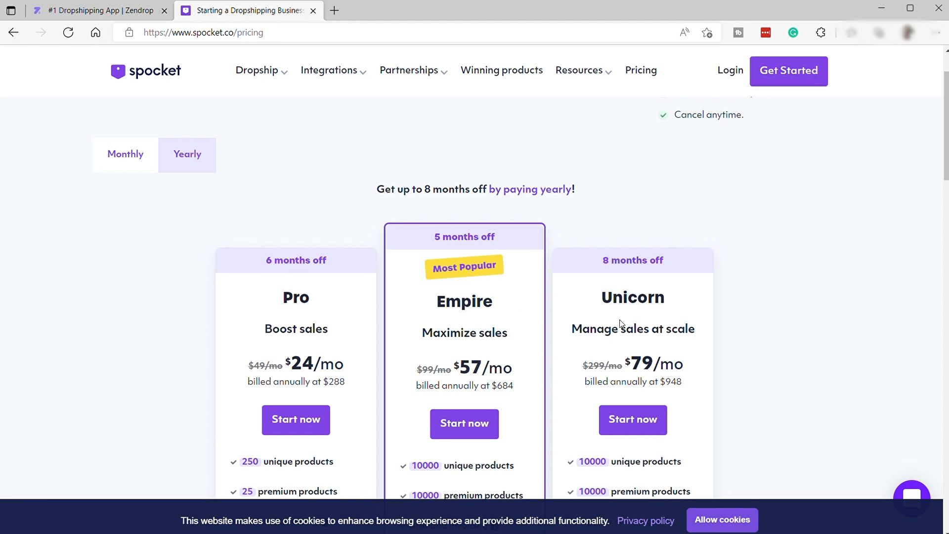
mouse_move(618, 344)
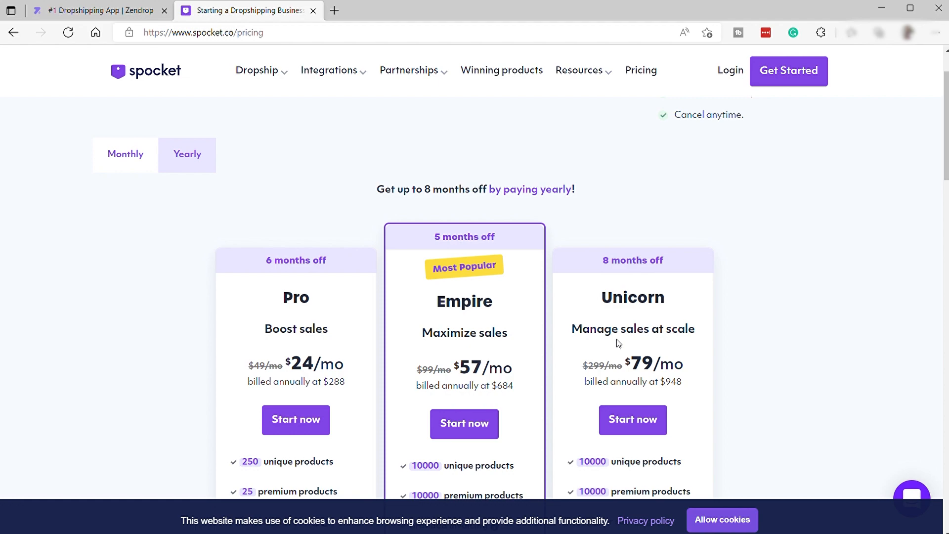
scroll("down", 3)
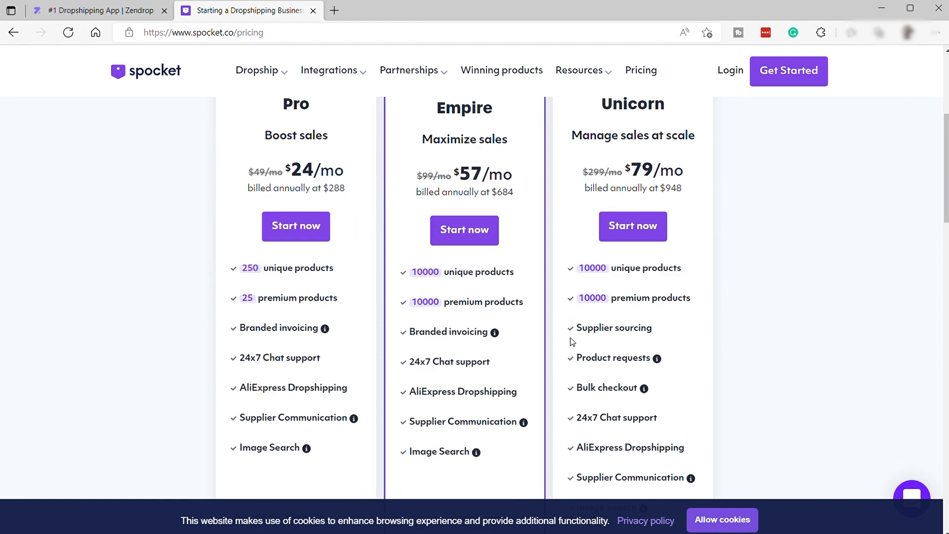
Step: Scroll past the feature lists, company ratings and testimonials to the free-signup banner and footer
scroll("down", 3)
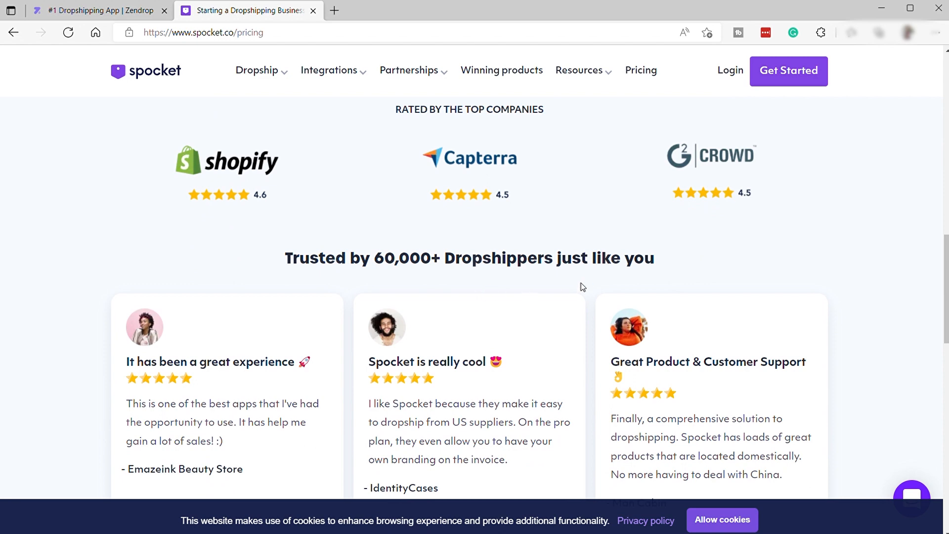
scroll("down", 3)
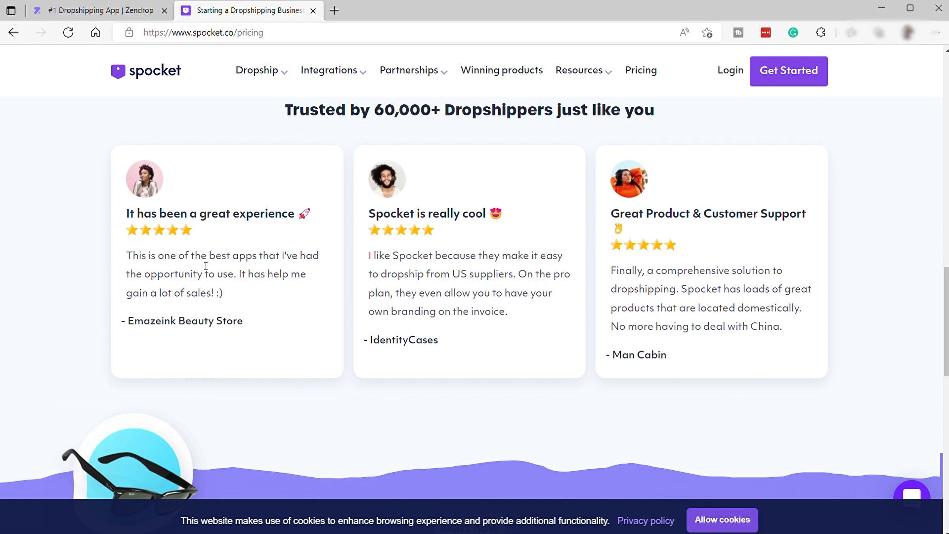
mouse_move(485, 286)
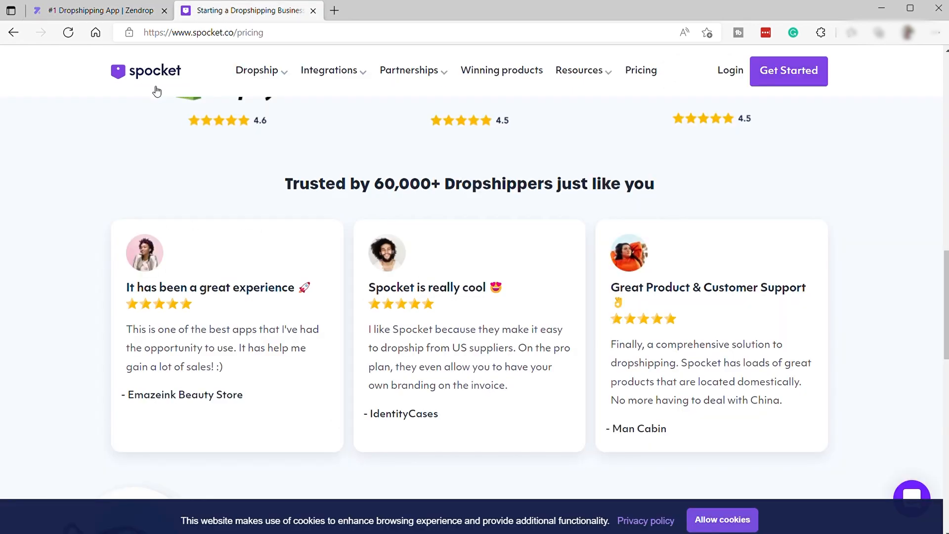
mouse_move(106, 11)
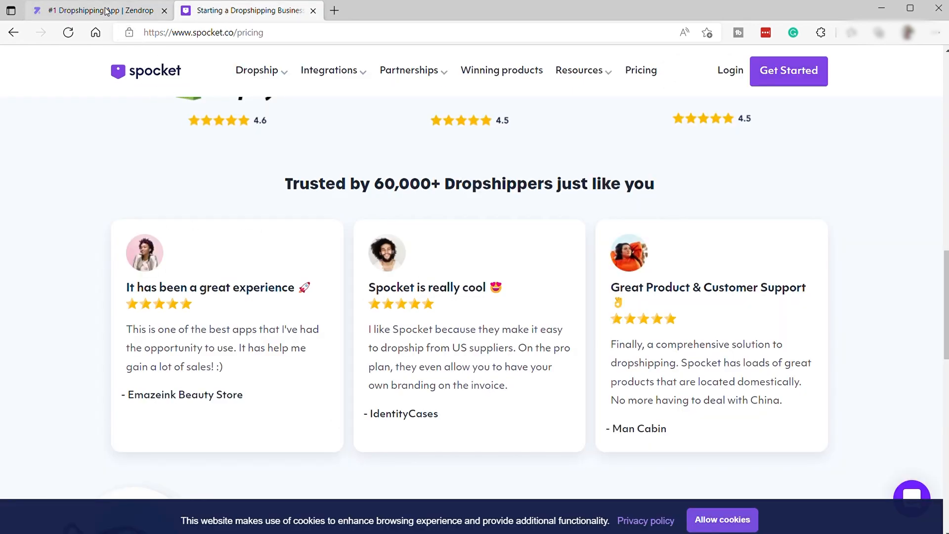
mouse_move(668, 200)
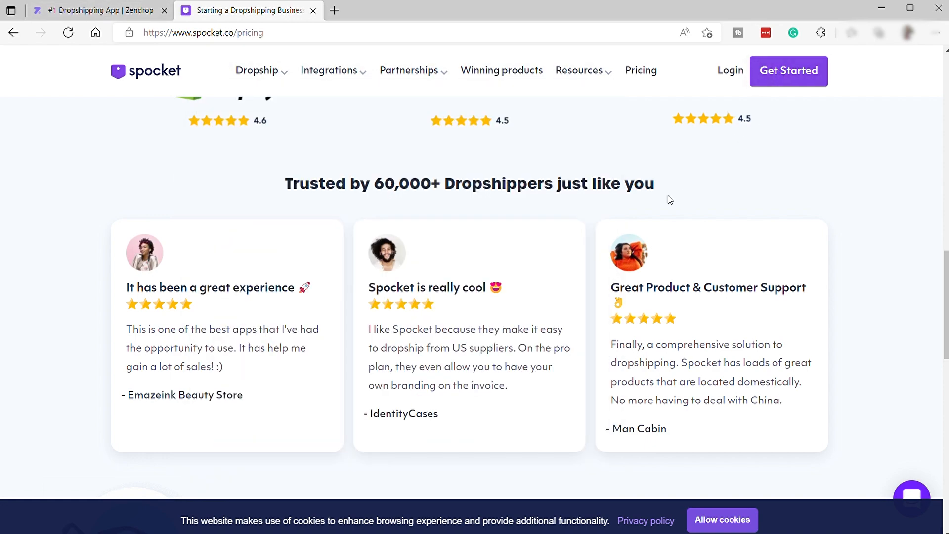
scroll("down", 3)
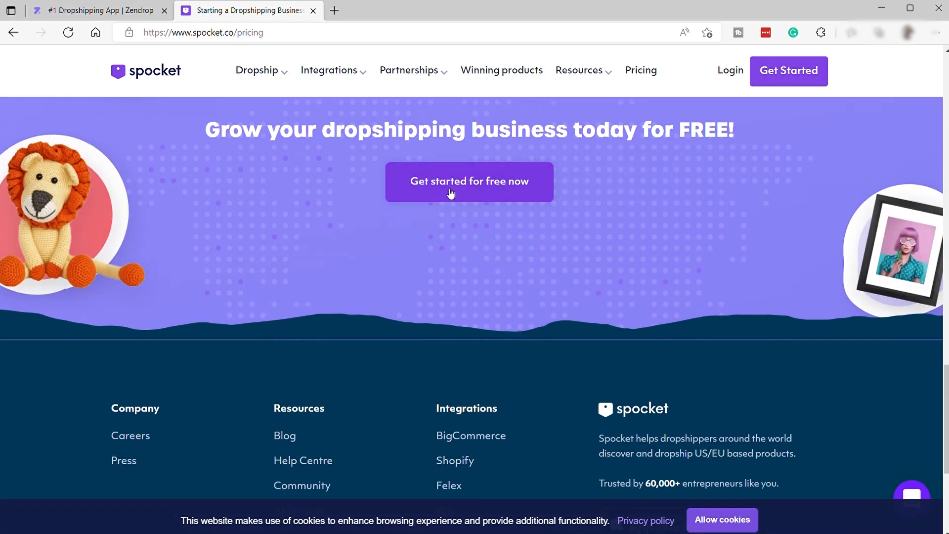